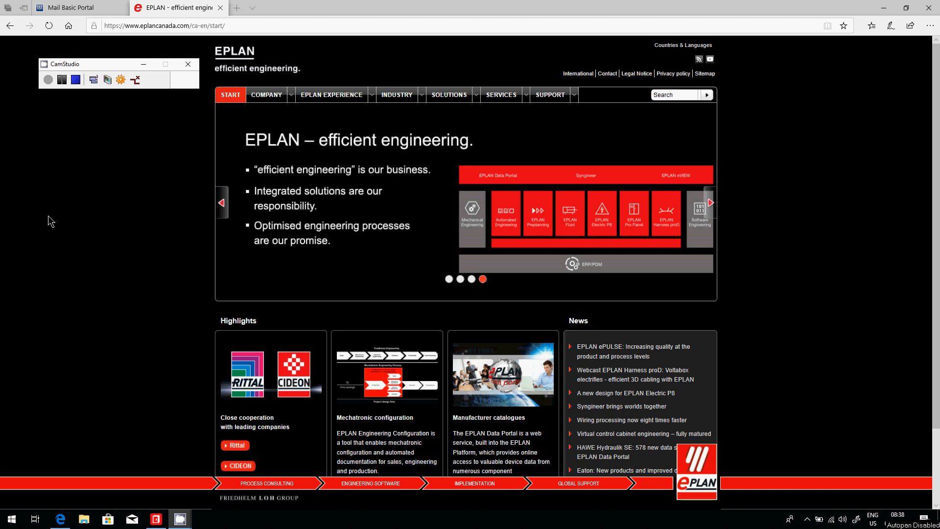
View the 'Saved your EPLAN Project ZW1 Backup file' email in the IONOS Mail portal
left_click(187, 63)
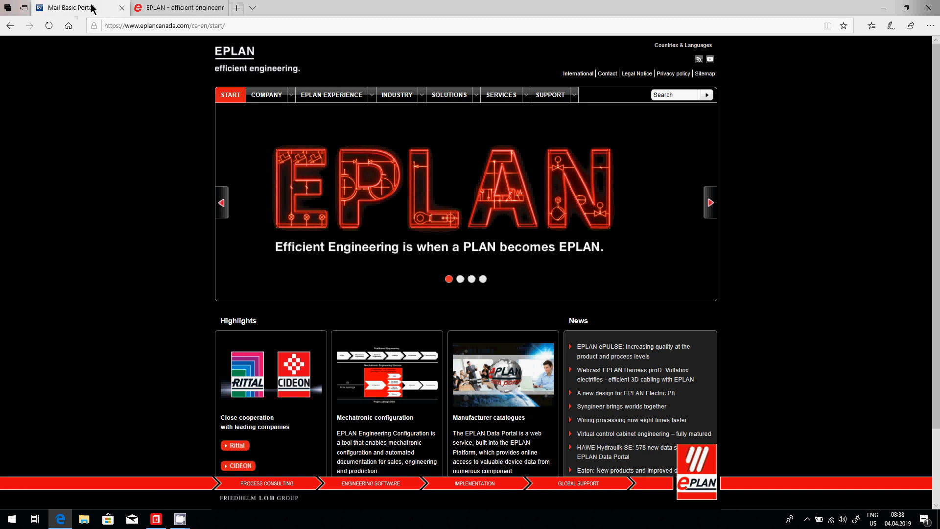
left_click(71, 7)
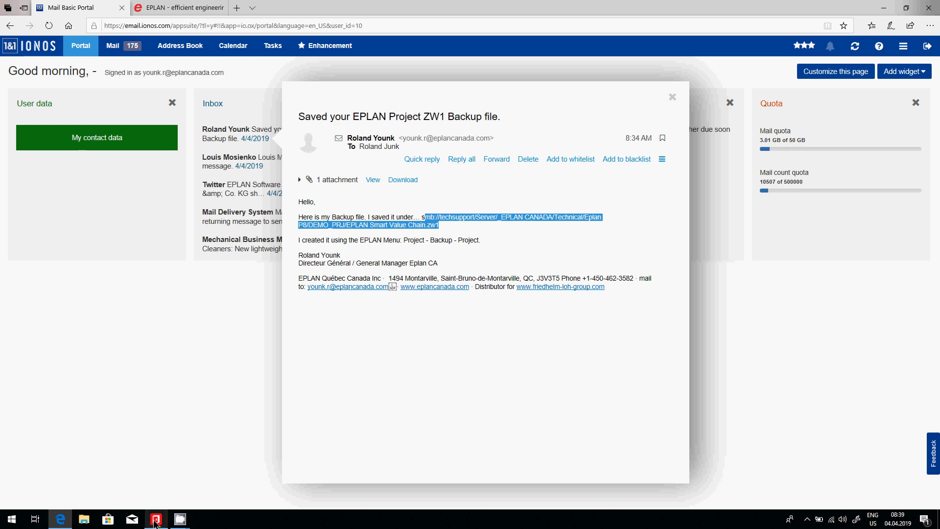
Bring EPLAN to the front and show the Project menu's restore options
left_click(155, 520)
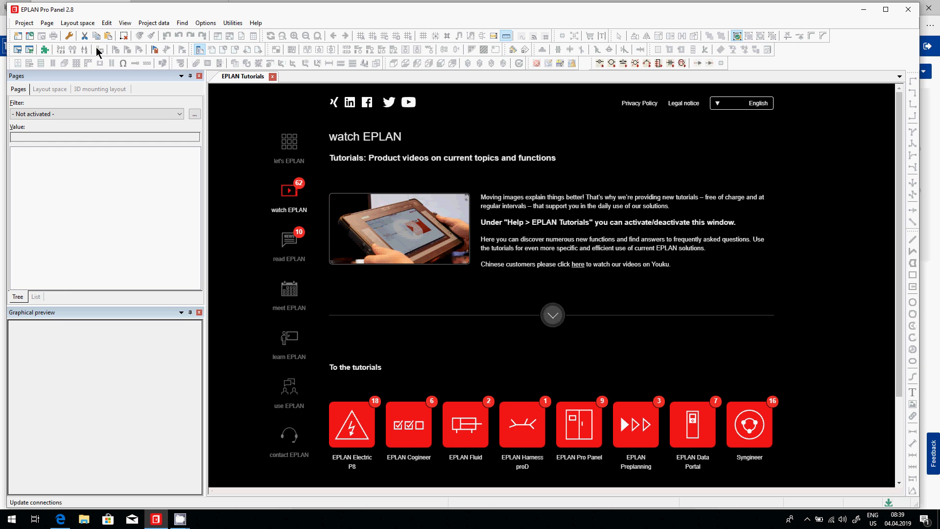
left_click(23, 22)
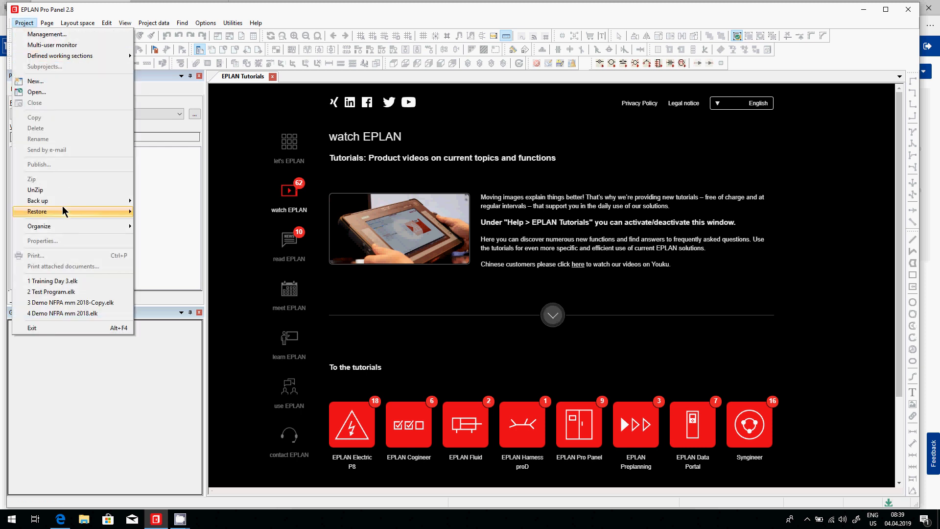
mouse_move(37, 200)
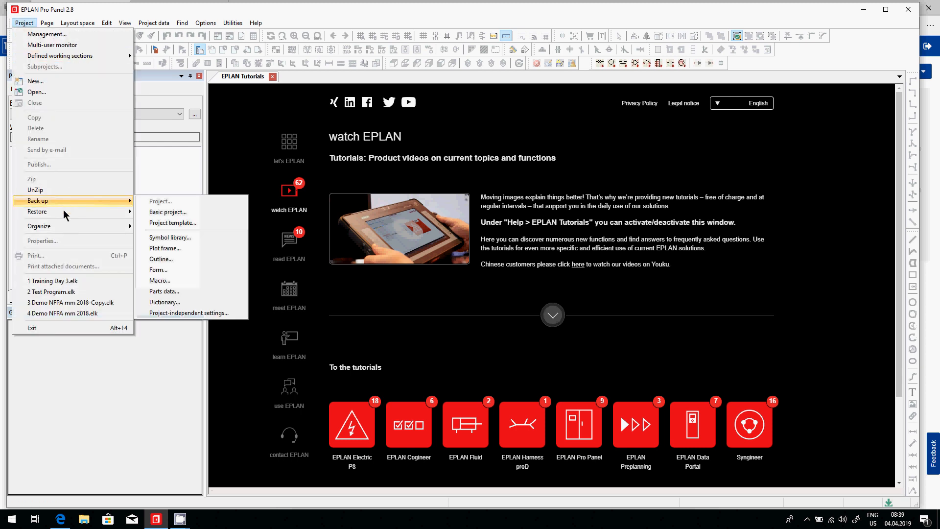
mouse_move(37, 212)
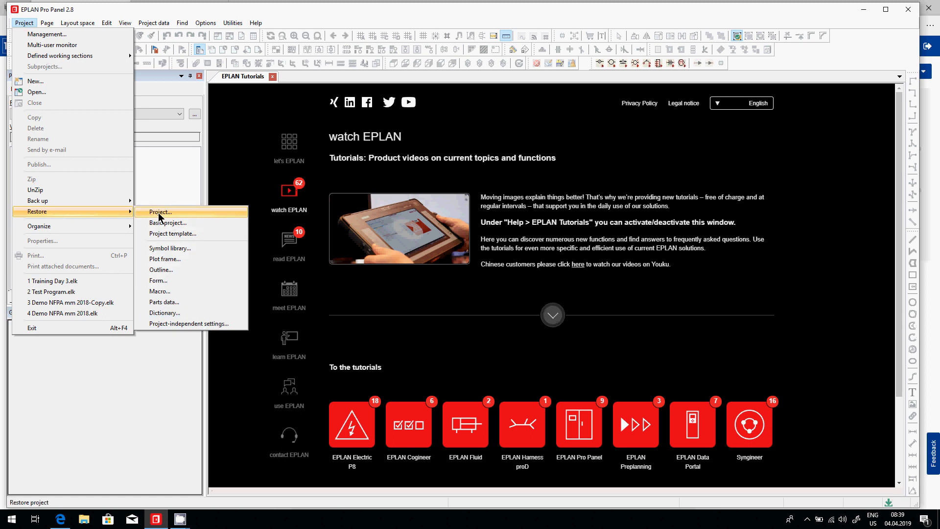
Start Project > Restore > Project and browse the backup directory to the Server (X:) drive
left_click(160, 211)
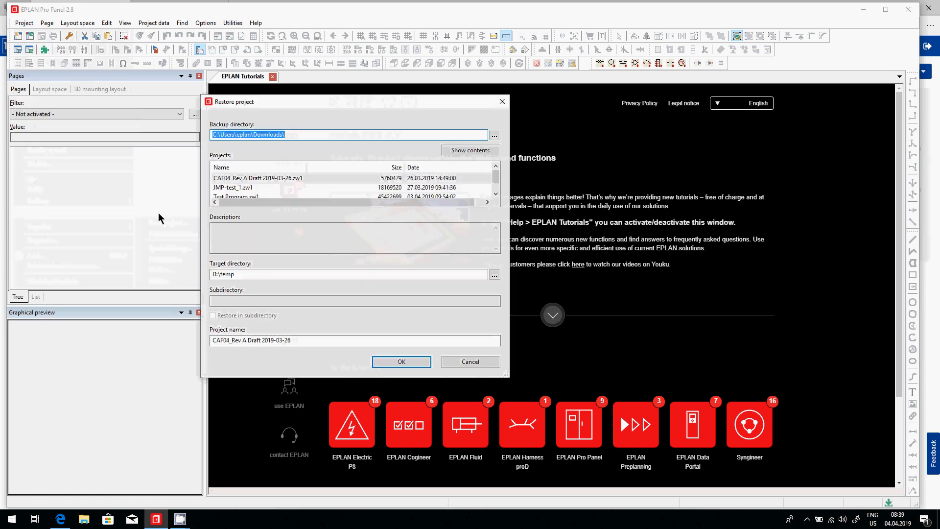
left_click(494, 135)
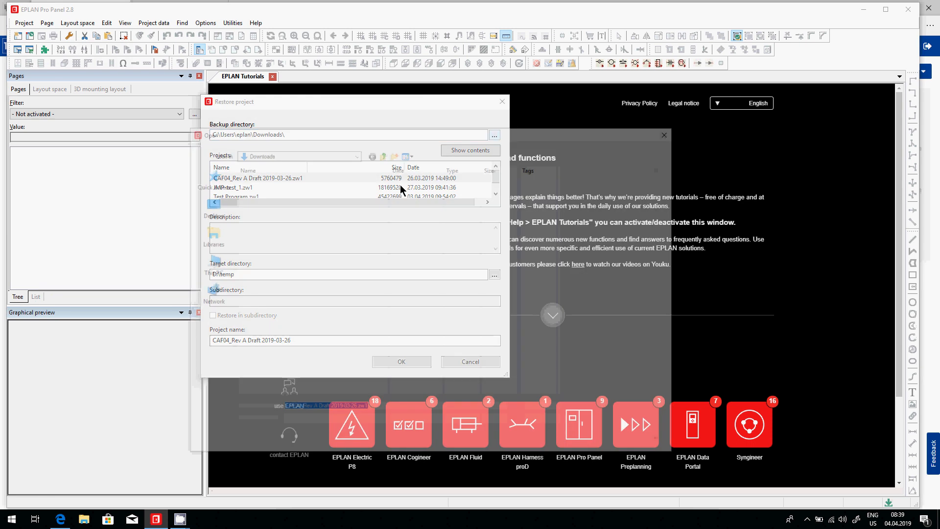
left_click(494, 134)
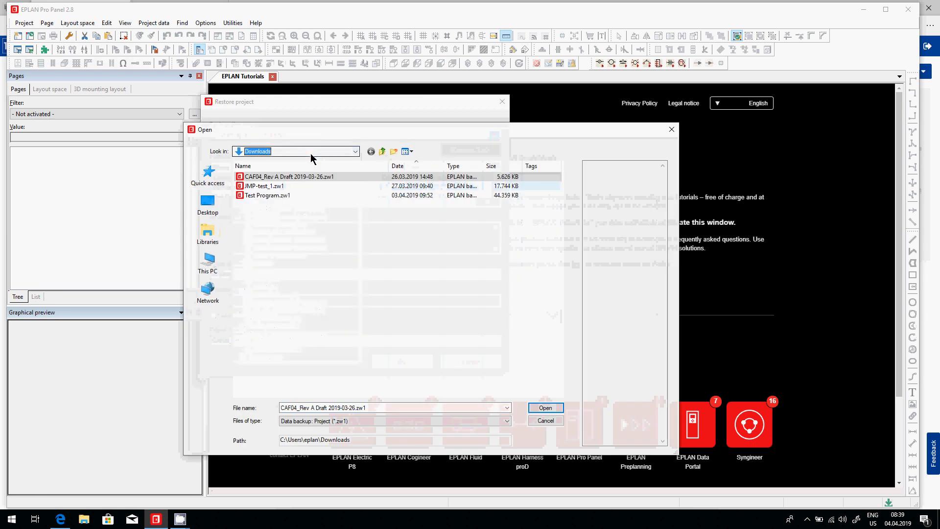
left_click(355, 151)
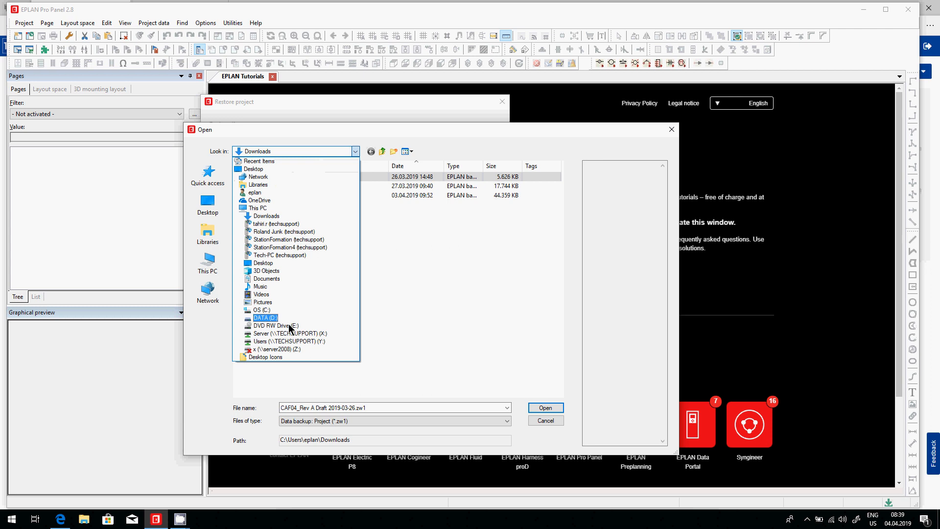
left_click(288, 333)
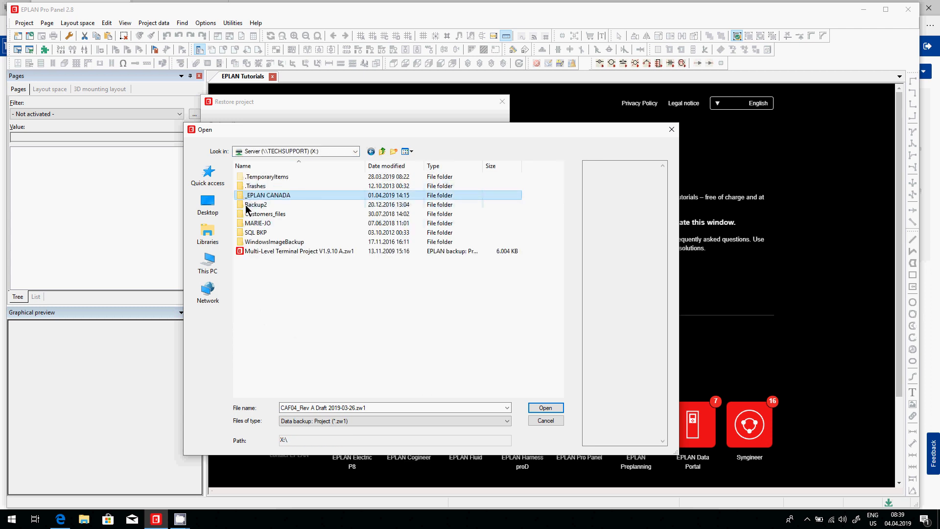
Navigate into _EPLAN CANADA > Technical > Eplan P8 > DEMO_PRJ to list its zw1 backups
double_click(266, 195)
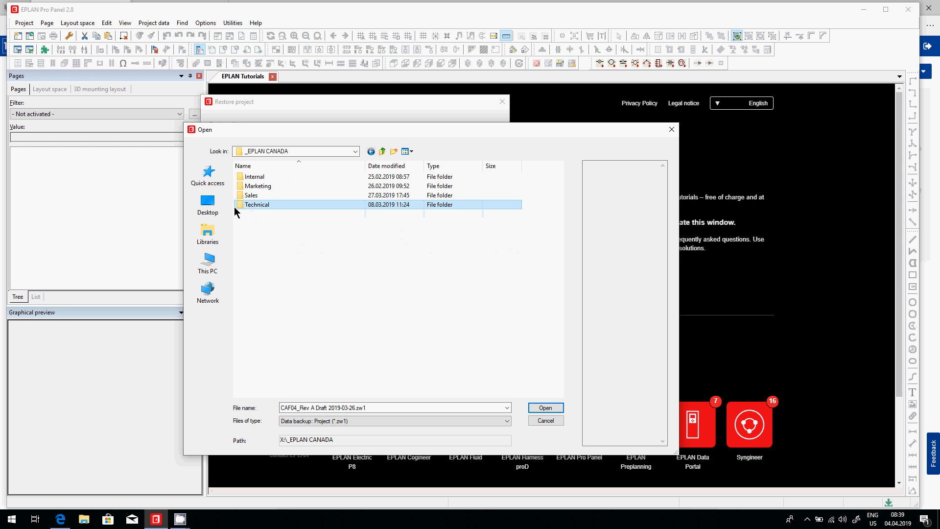
double_click(257, 205)
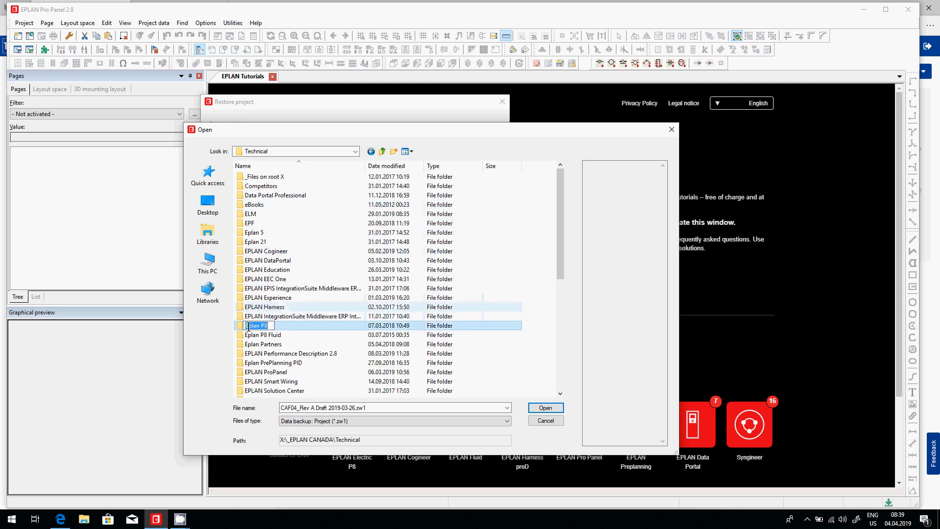
double_click(258, 326)
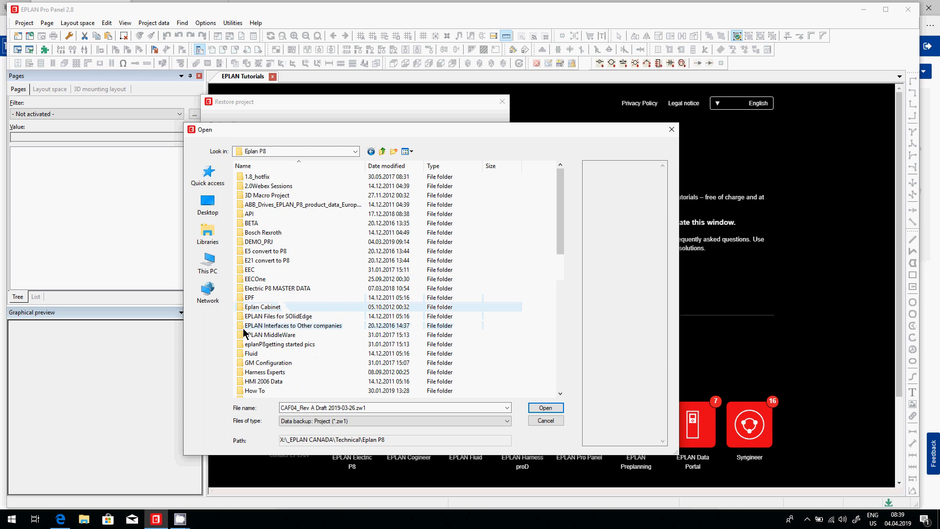
left_click(258, 241)
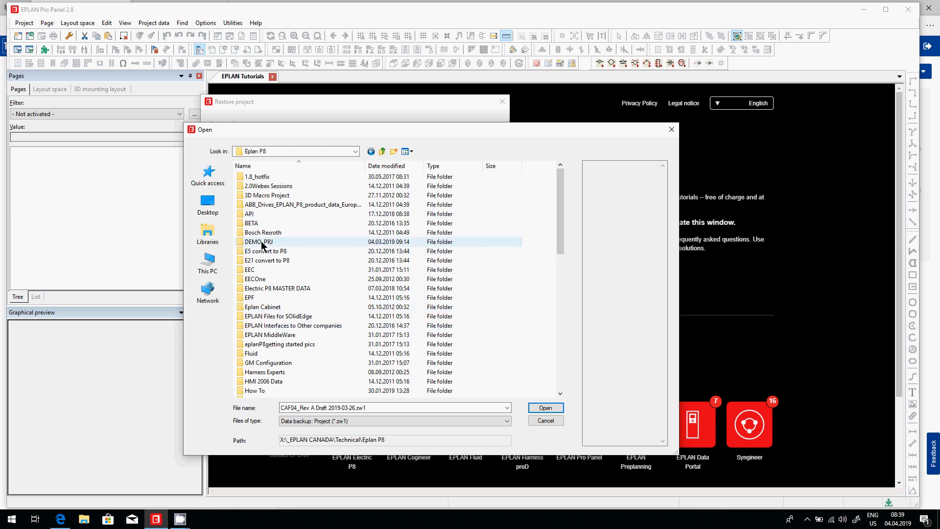
double_click(258, 241)
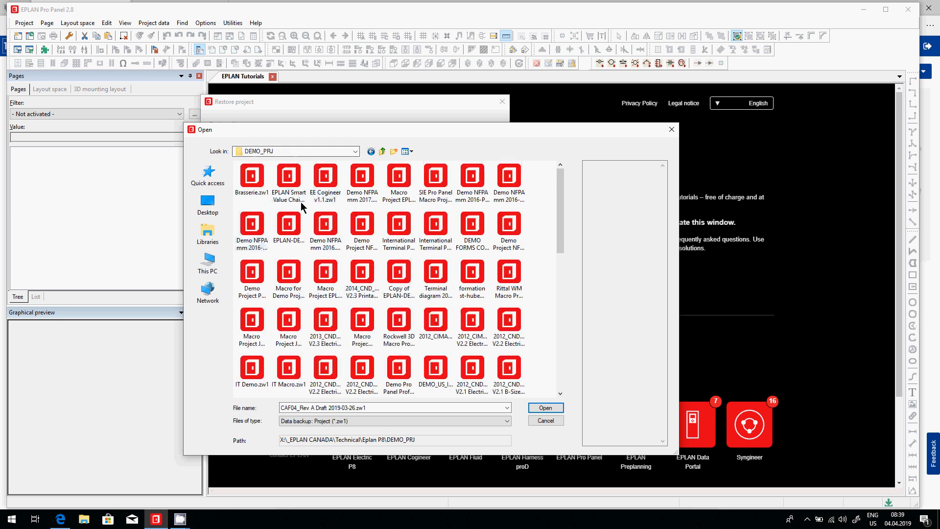
mouse_move(347, 189)
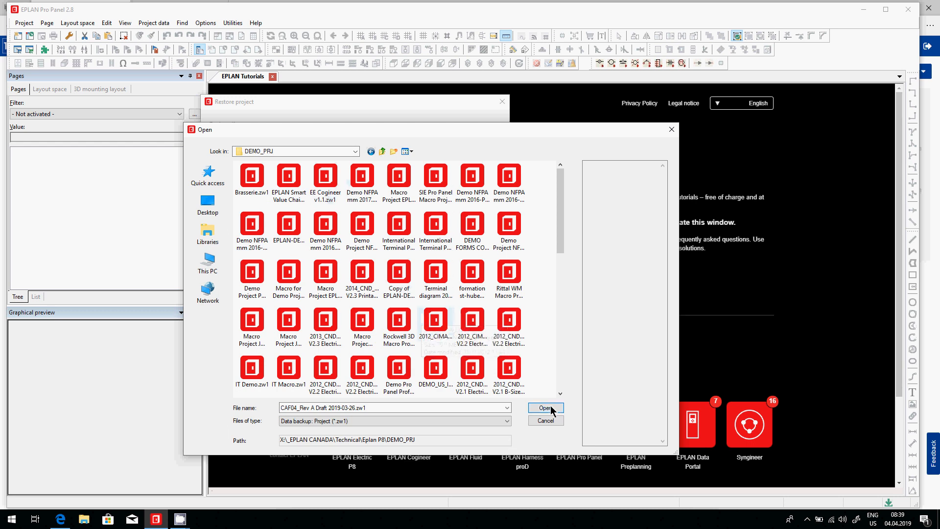
Use DEMO_PRJ as the backup directory and choose EPLAN Smart Value Chain.zw1 to restore
left_click(544, 408)
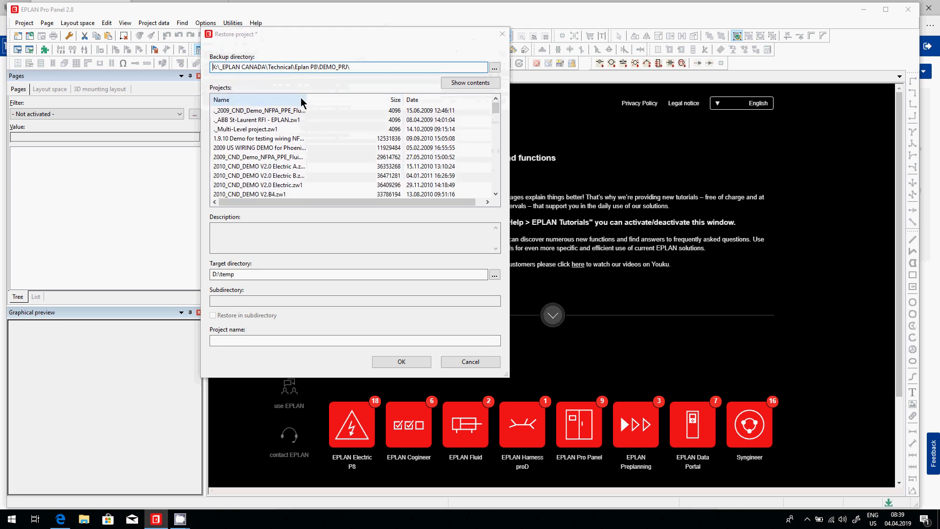
left_click(259, 110)
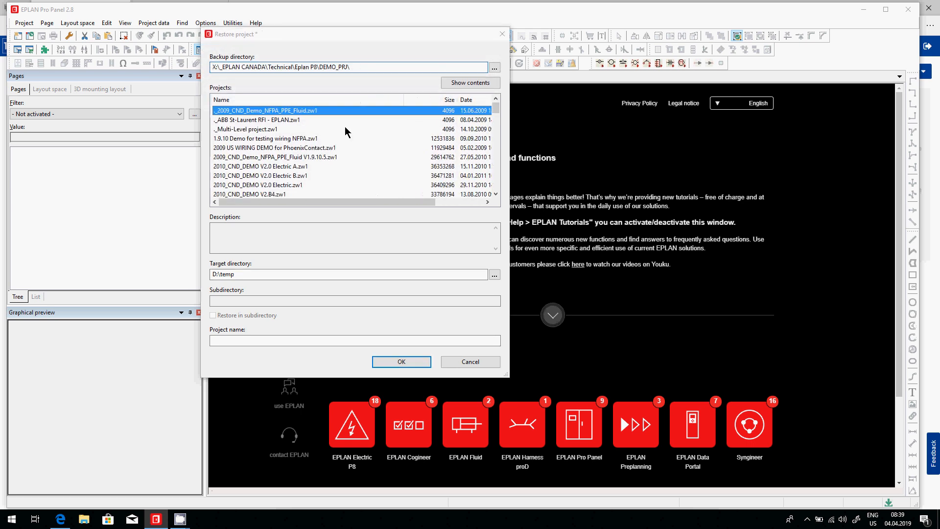
scroll("down", 3)
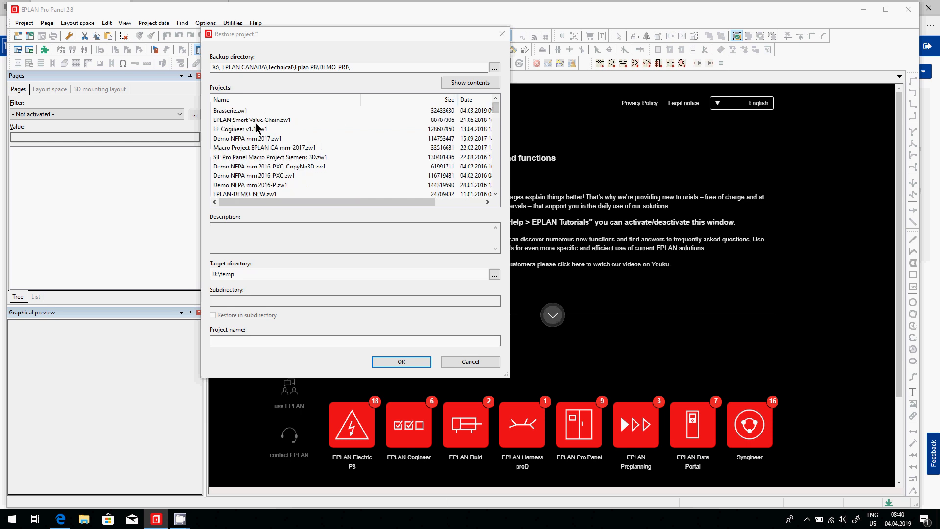
left_click(252, 119)
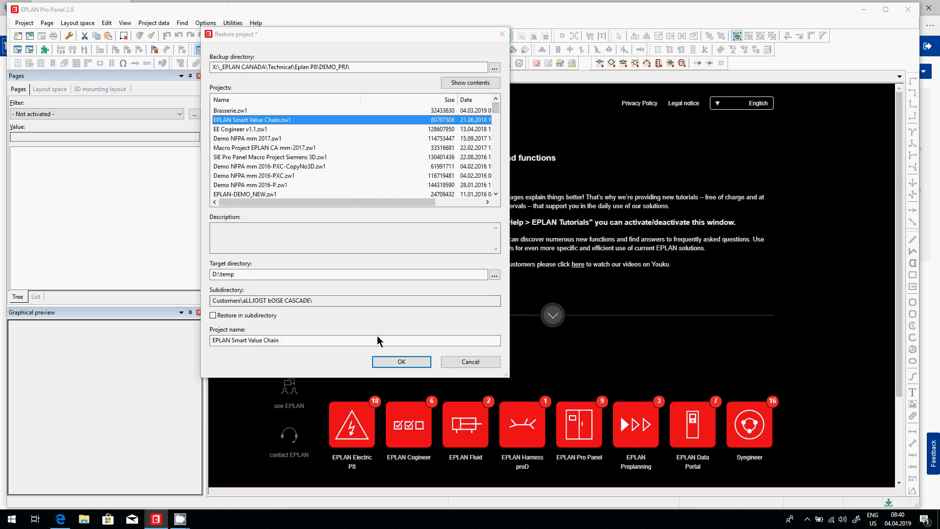
mouse_move(284, 130)
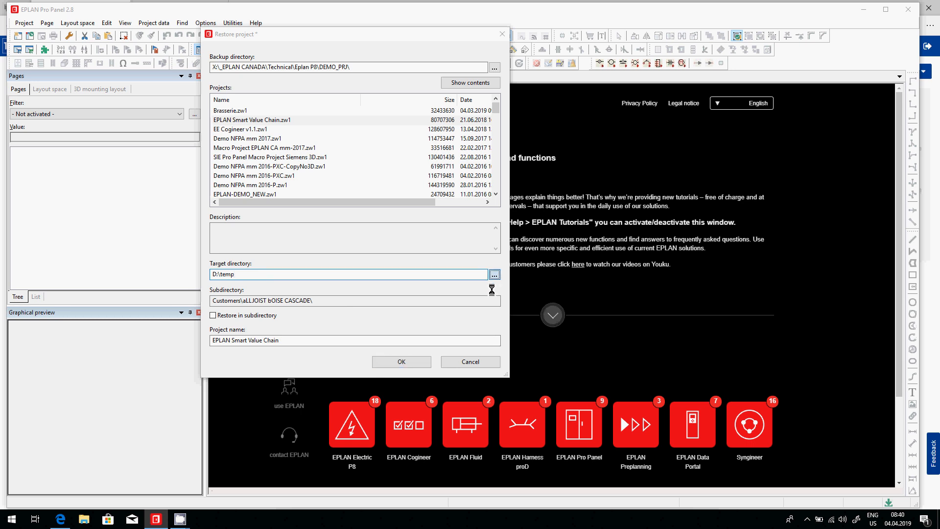
Restore into D:\temp\video_tutorial as project 'EPLAN Smart Value Chain v1' and confirm
left_click(494, 274)
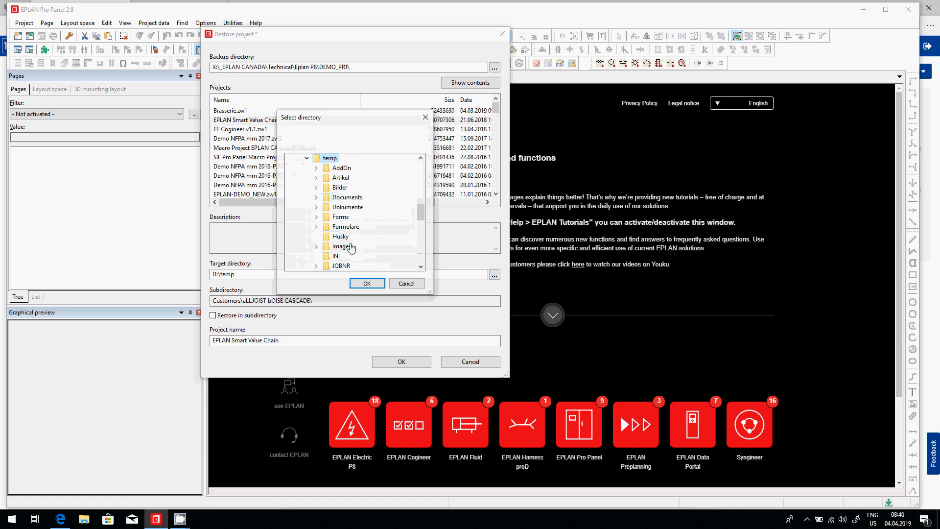
left_click(366, 283)
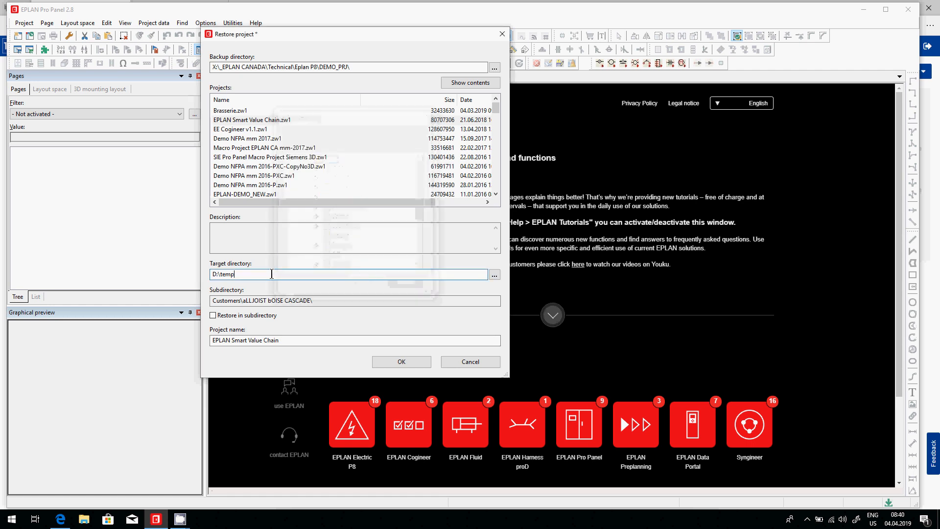
type("\\v")
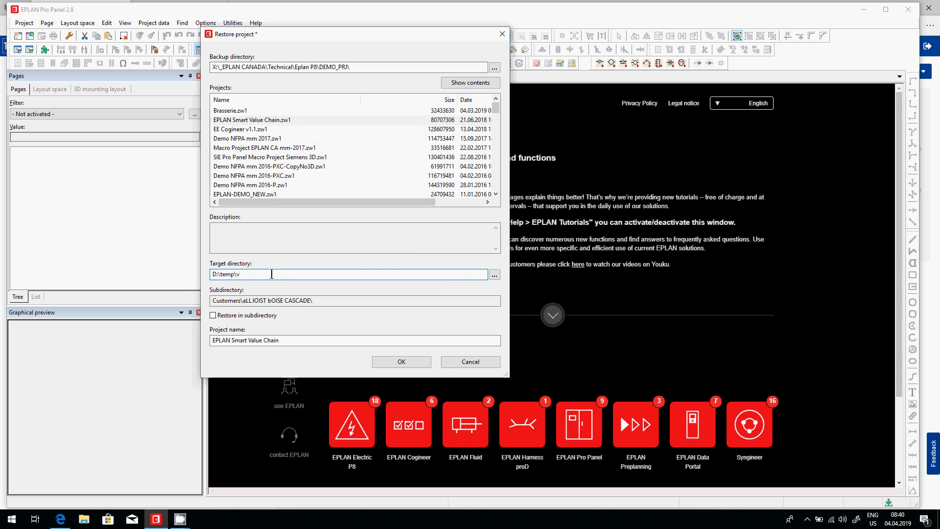
type("ideo_tutorial")
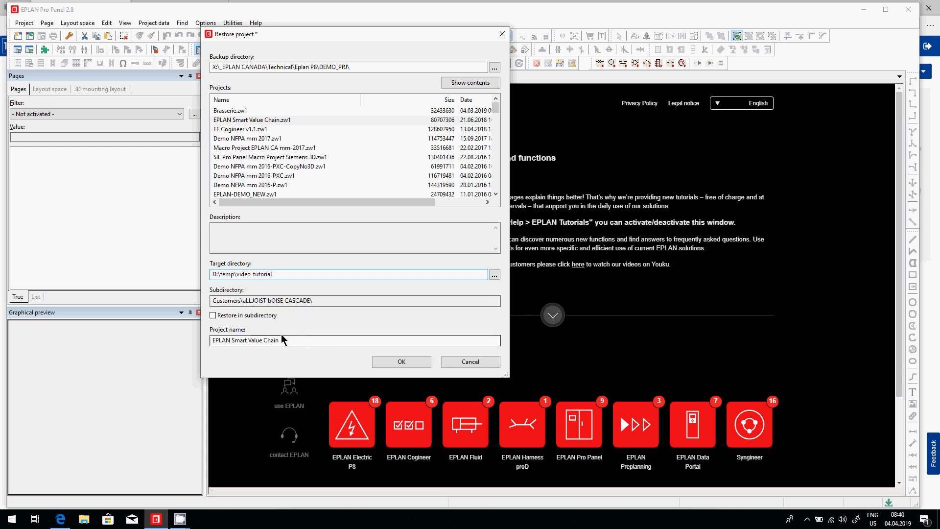
mouse_move(288, 354)
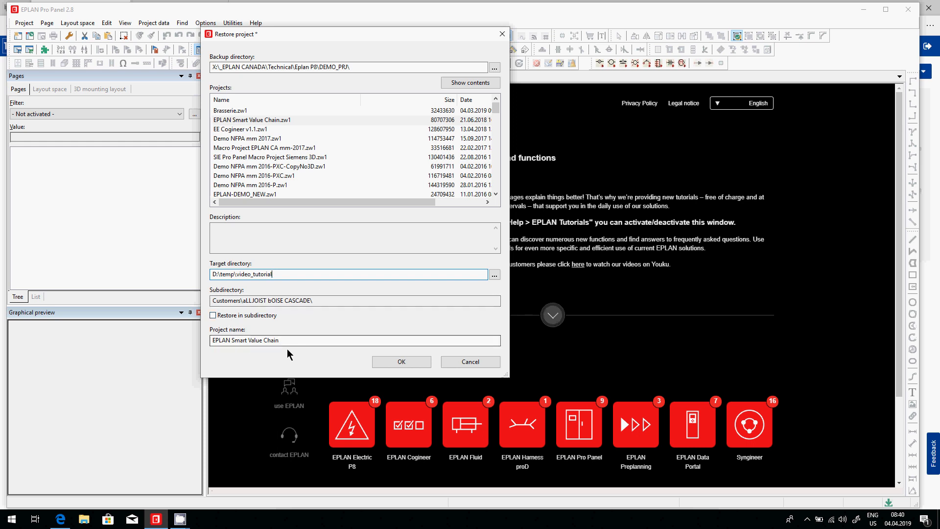
left_click(353, 340)
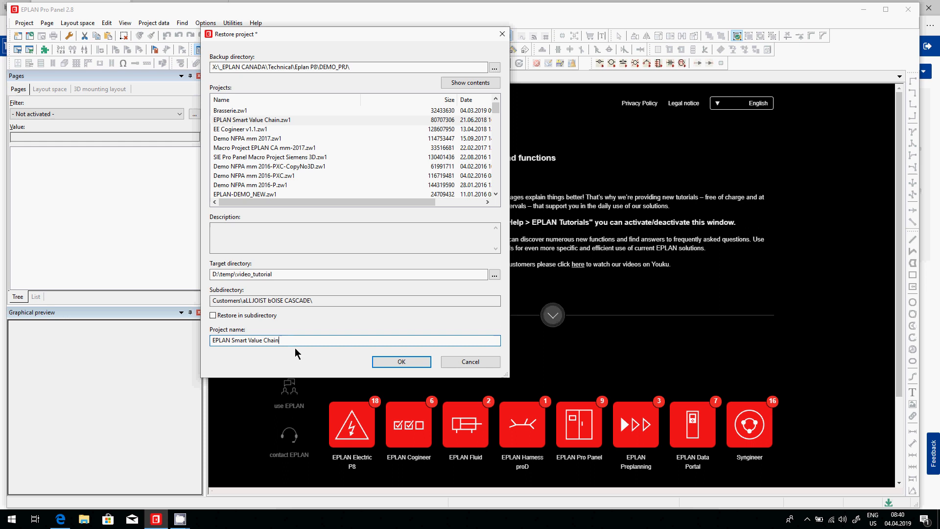
type("v1")
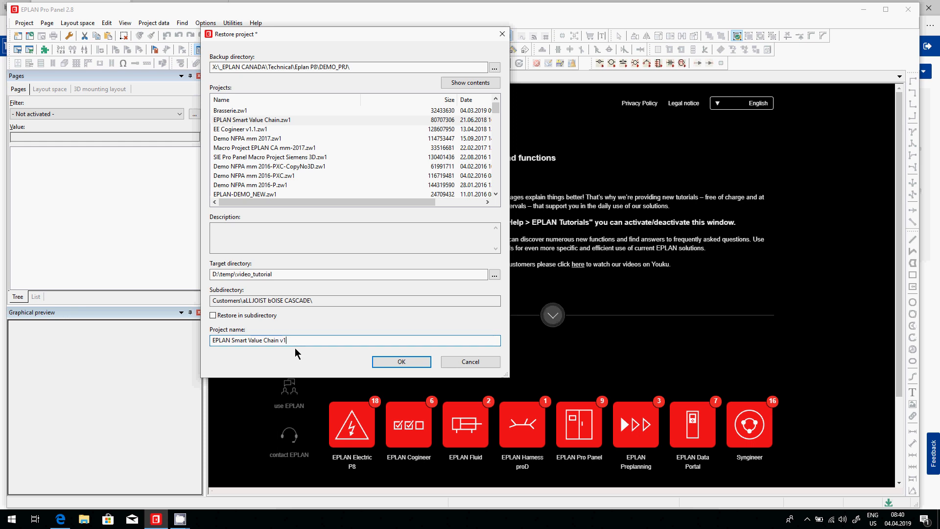
mouse_move(402, 362)
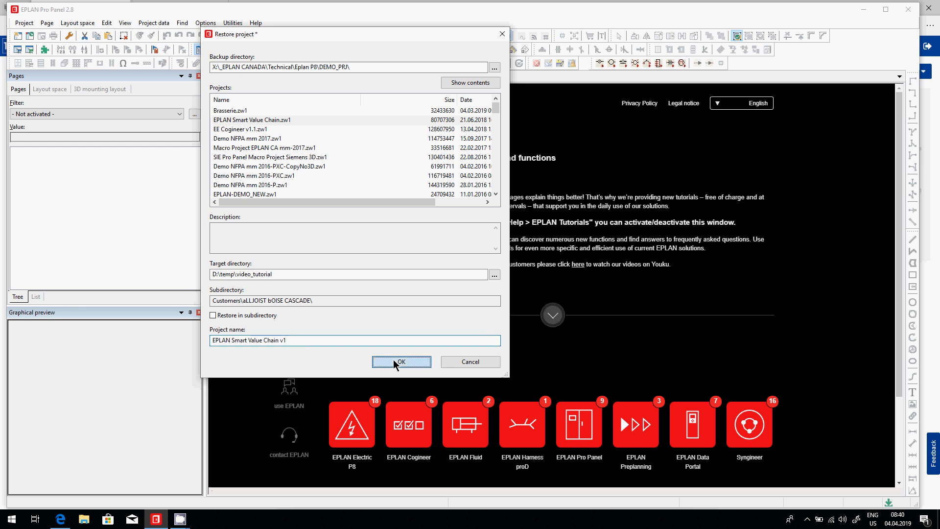
left_click(400, 361)
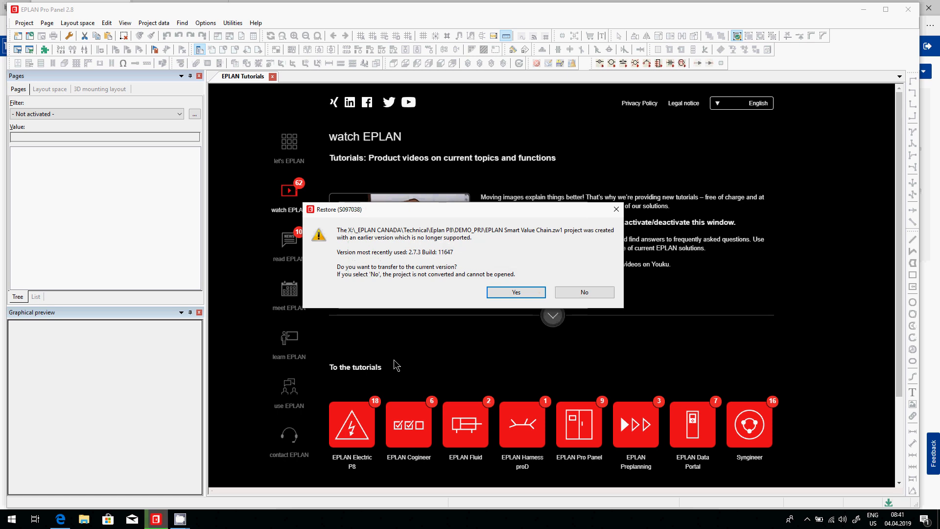
mouse_move(393, 238)
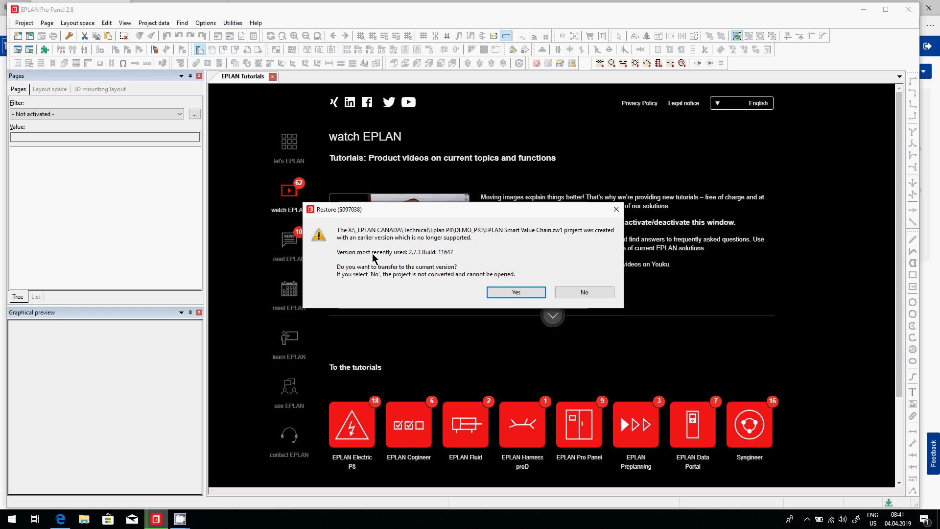
mouse_move(490, 284)
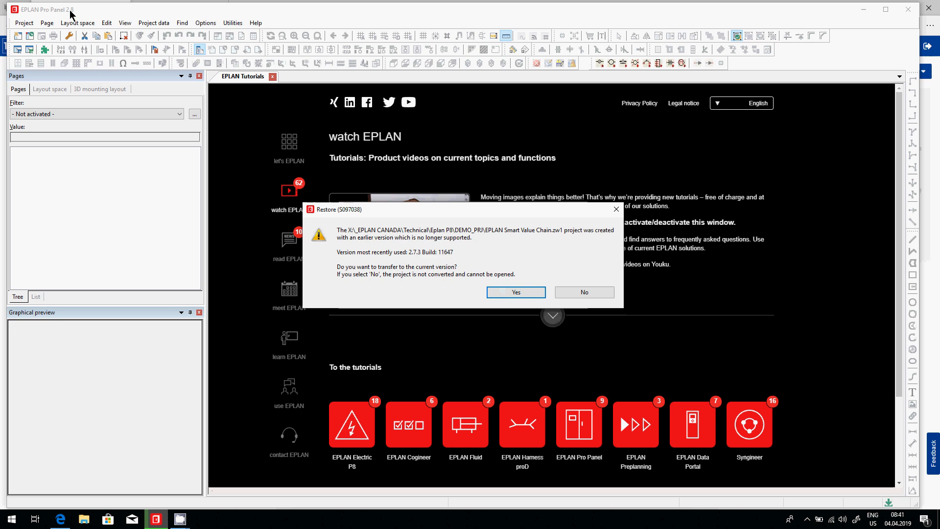
mouse_move(538, 318)
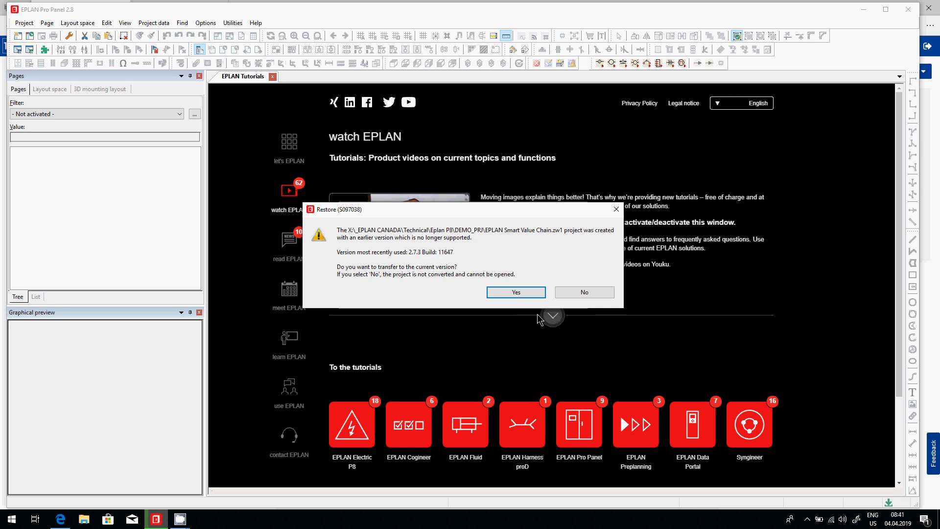
Agree to convert the older project to the current EPLAN version
left_click(514, 292)
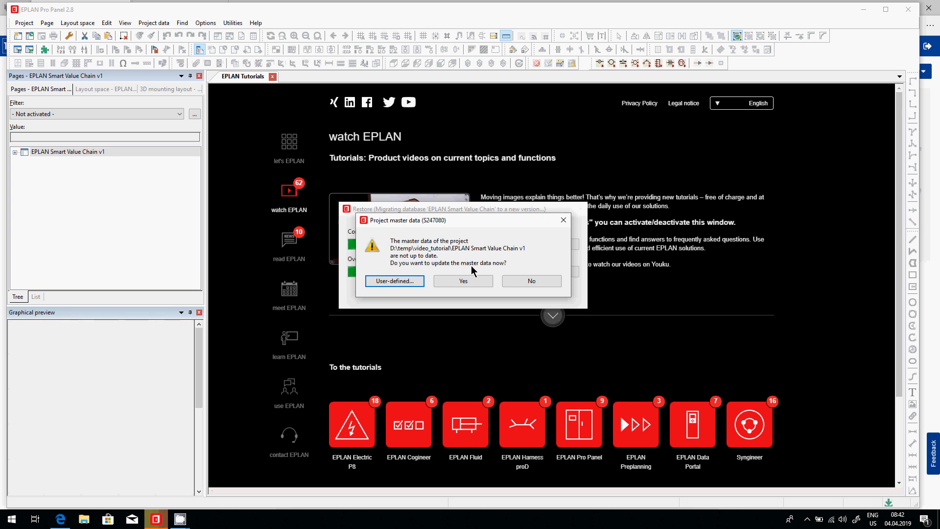
mouse_move(463, 281)
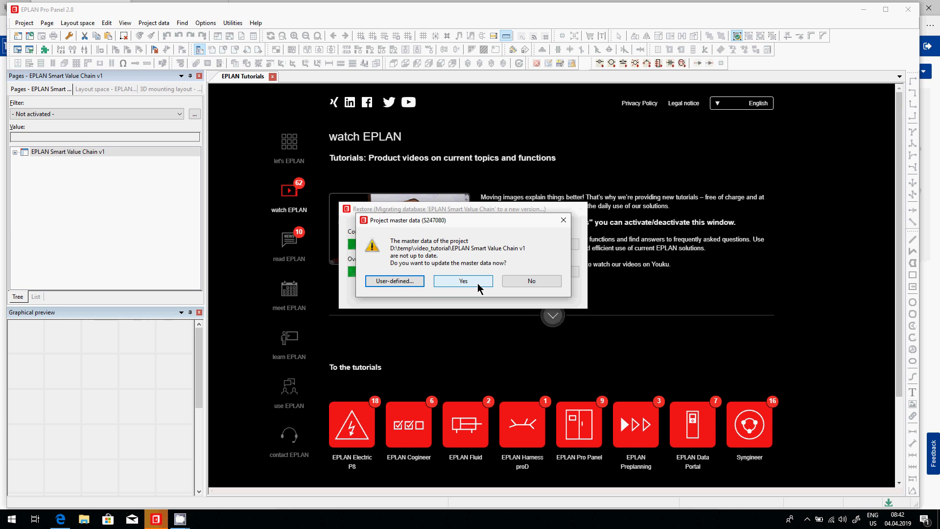
mouse_move(519, 281)
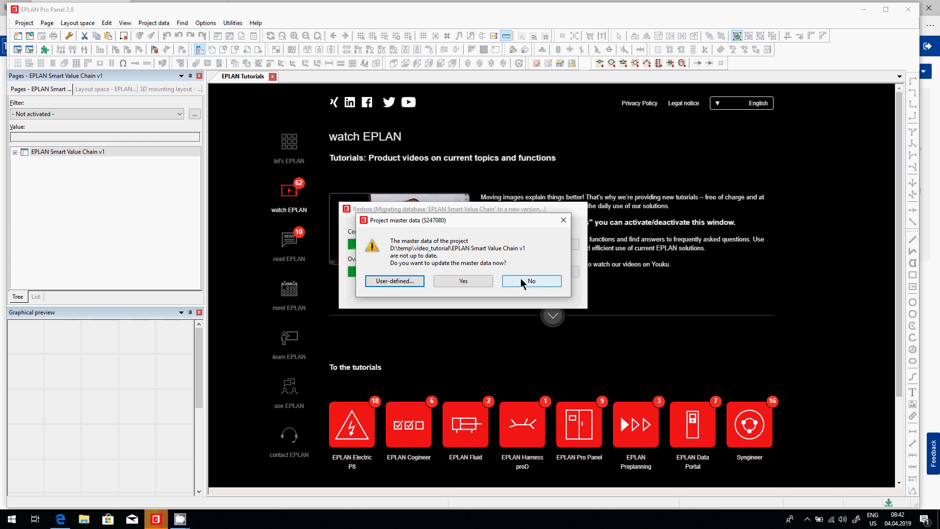
Skip the master-data update, acknowledge success and expand the project's Power Supply enclosure pages
left_click(531, 281)
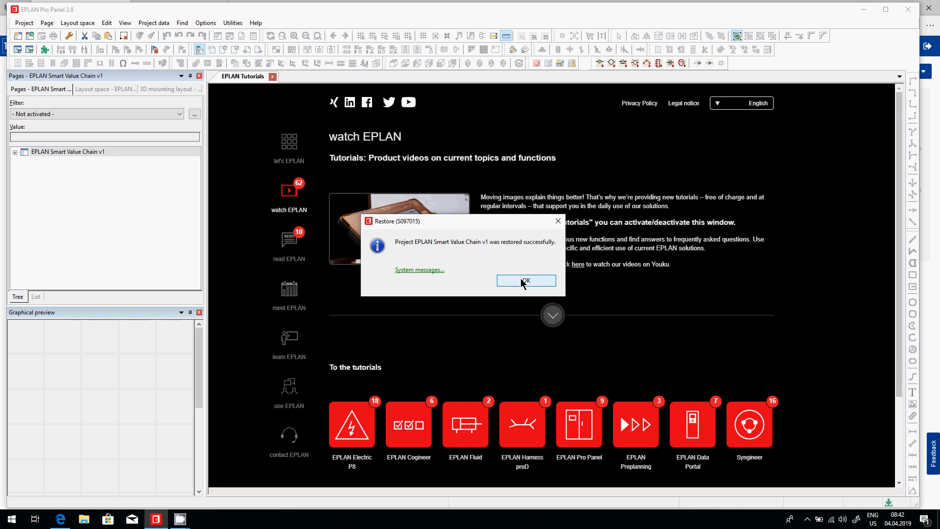
left_click(526, 281)
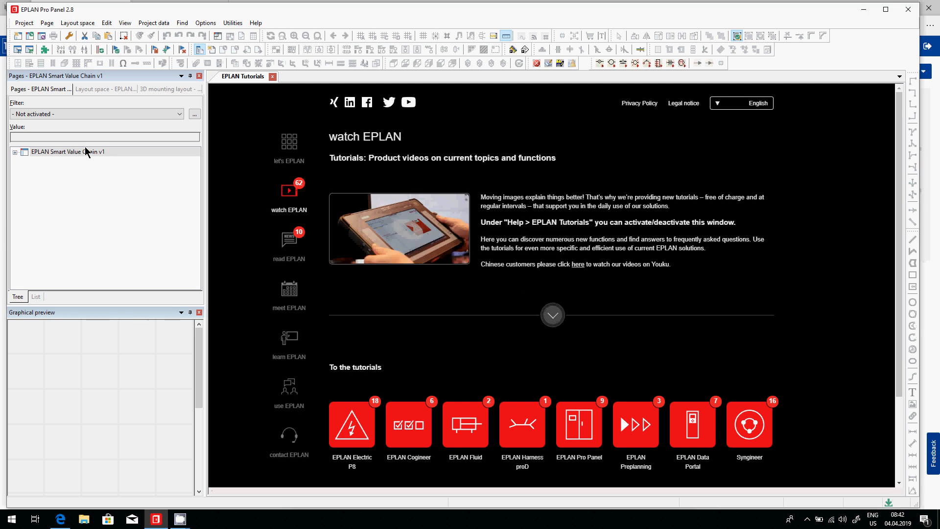
left_click(14, 152)
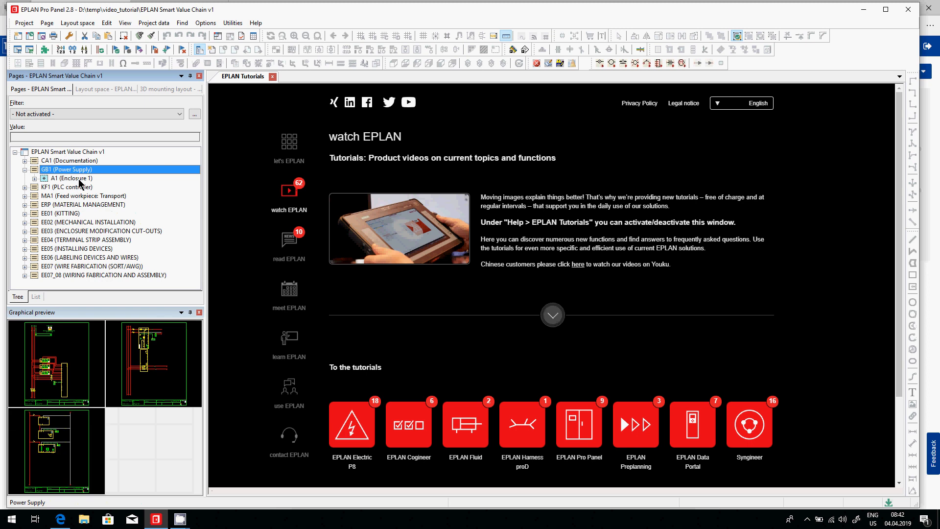
left_click(35, 178)
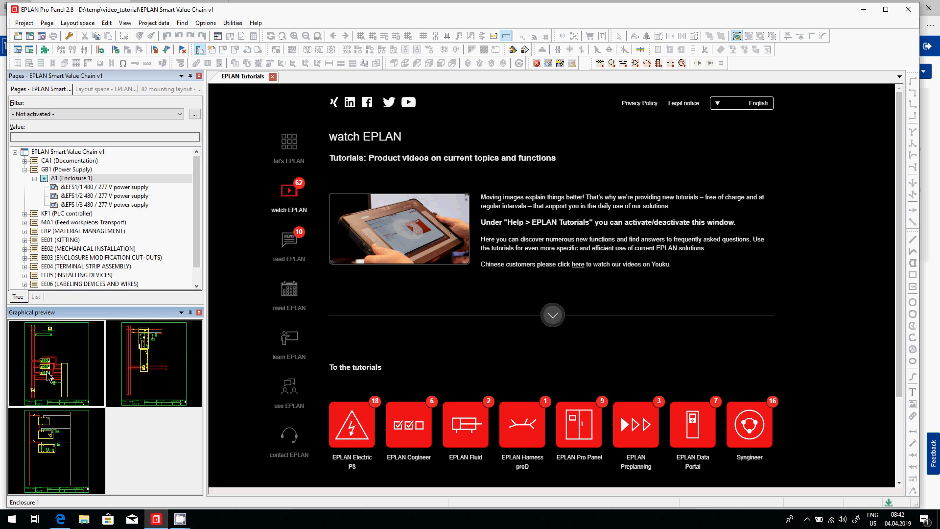
On the &EFS1/1 power supply page, review fuse FU142 and meter PF125 properties without changes
double_click(105, 186)
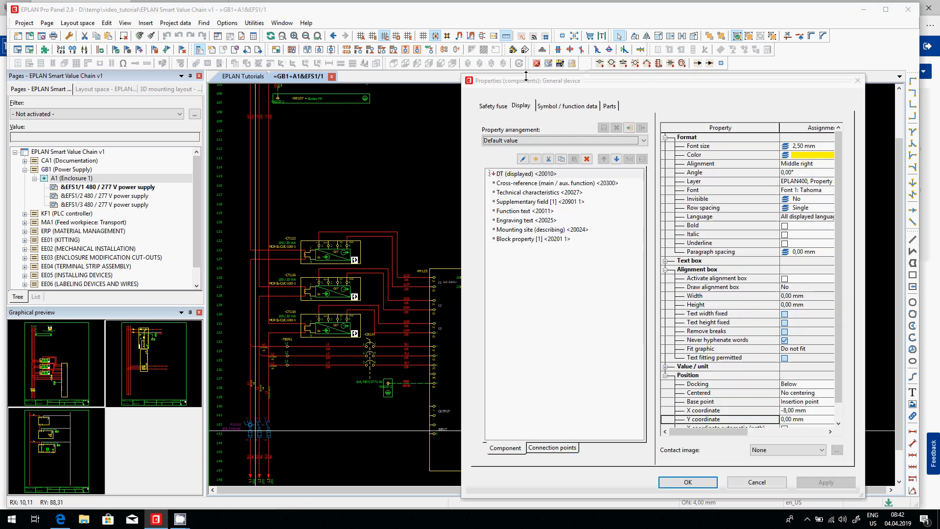
left_click(492, 106)
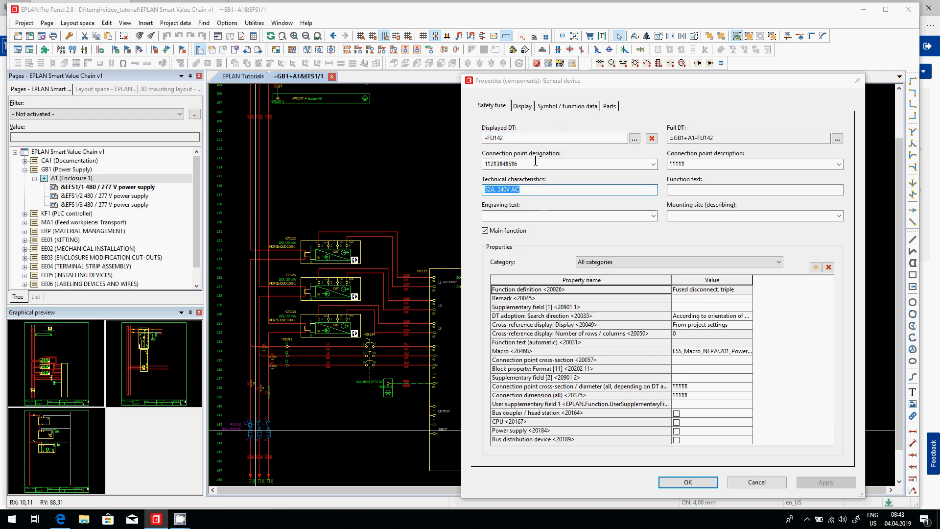
left_click(608, 106)
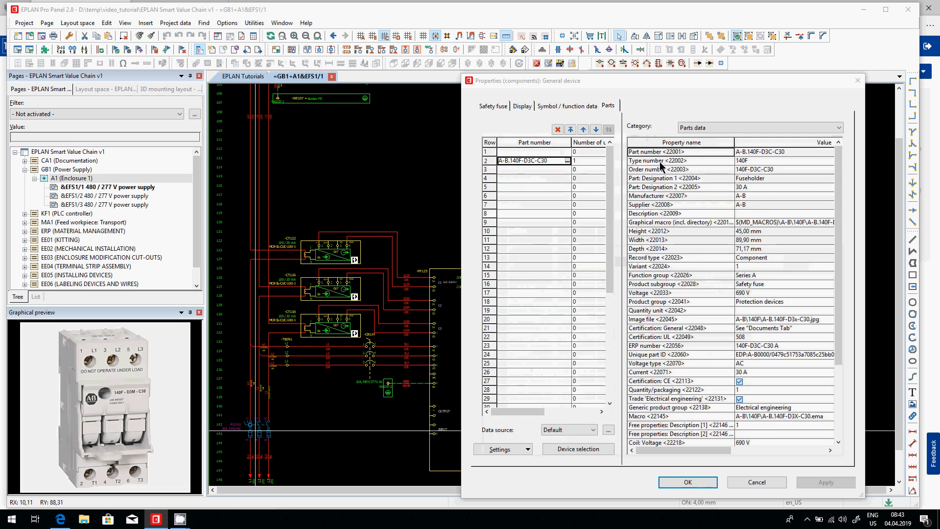
mouse_move(689, 332)
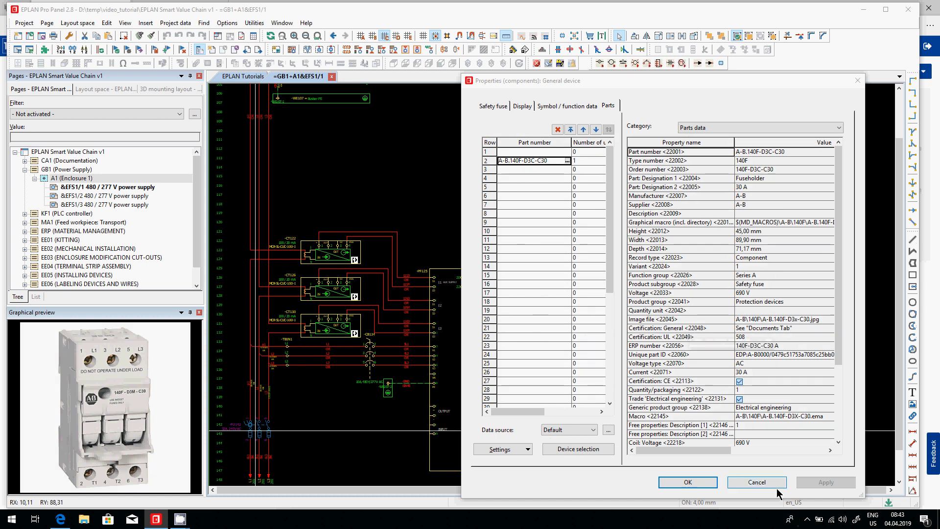
left_click(757, 482)
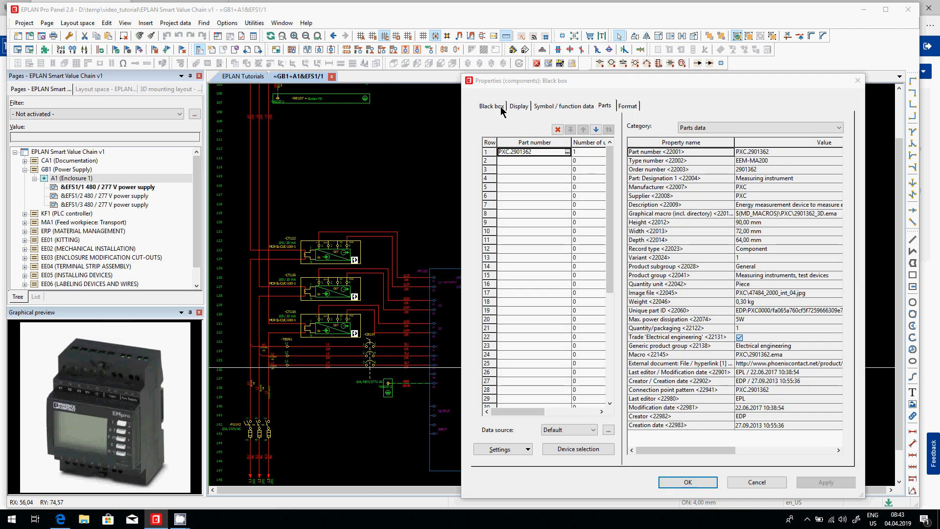
left_click(491, 106)
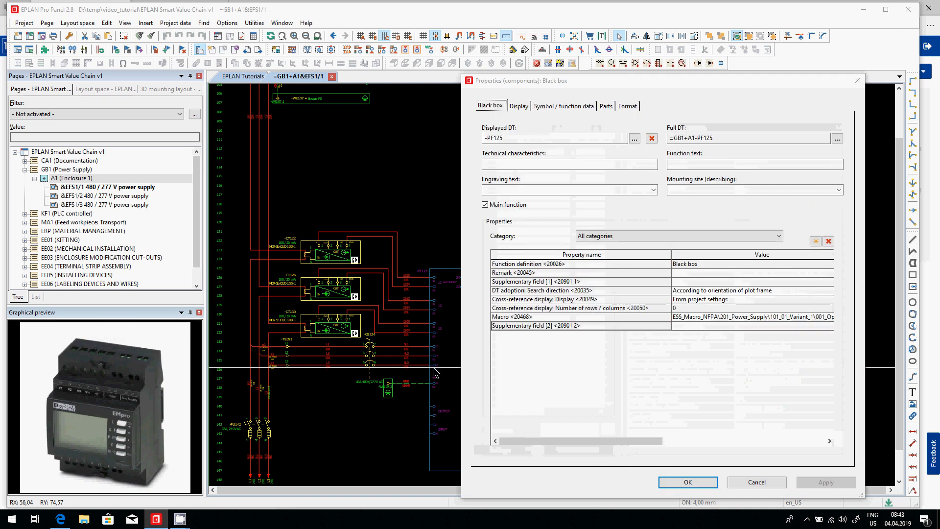
mouse_move(342, 365)
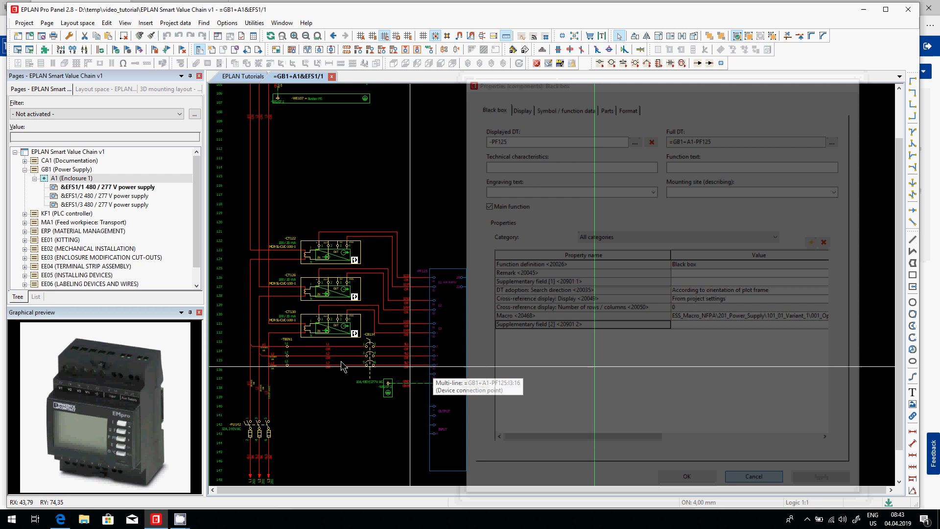
left_click(754, 476)
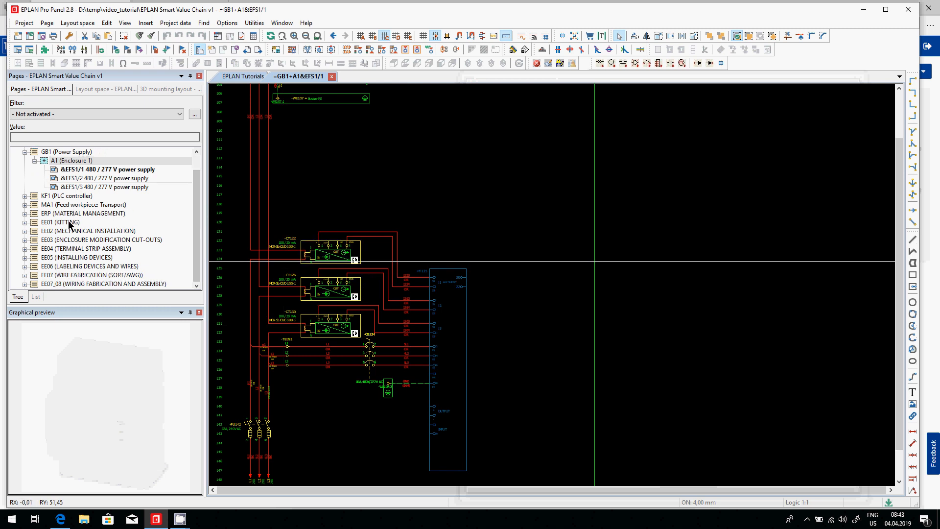
View the KITTING parts list page, then the &INFO/2 Table of contents page
left_click(26, 222)
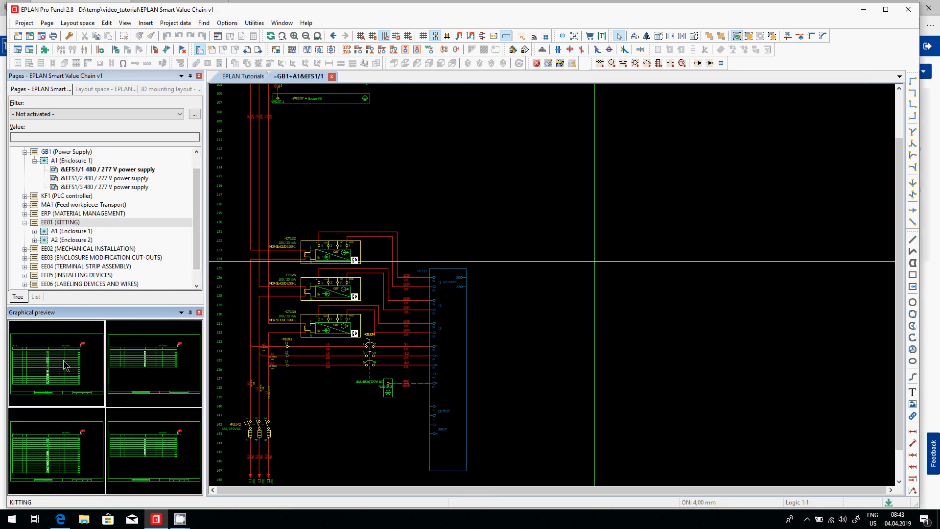
double_click(90, 239)
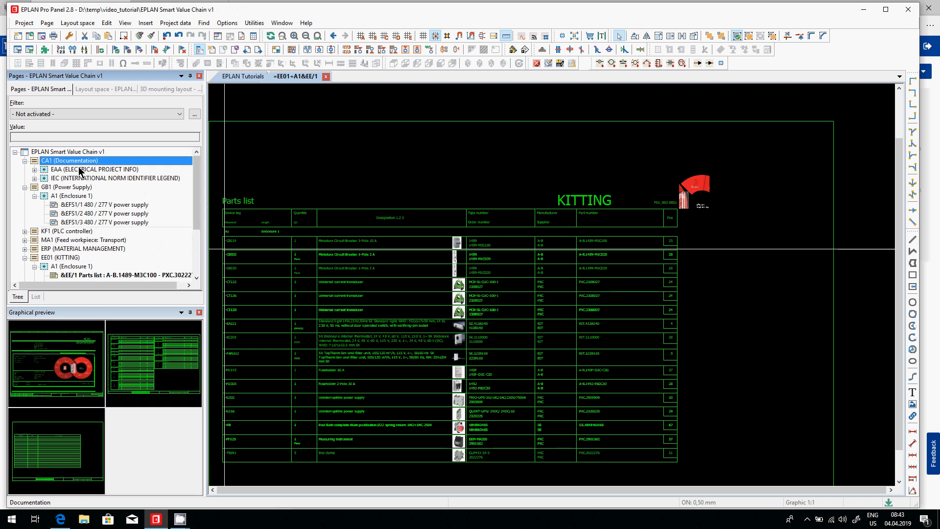
left_click(34, 169)
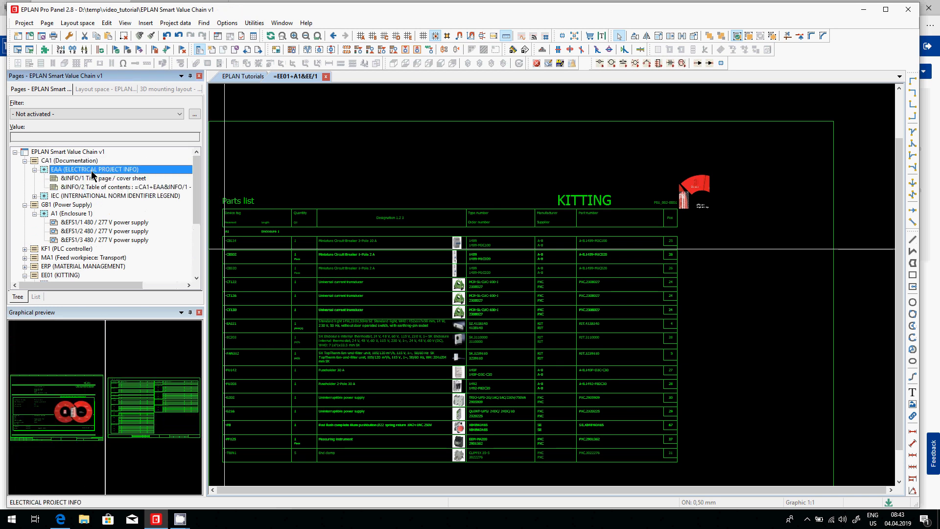
double_click(119, 186)
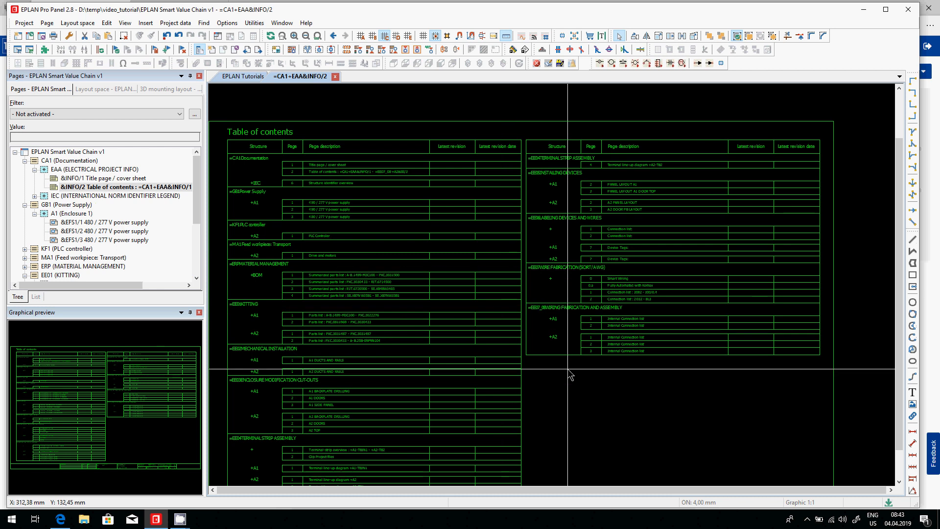
left_click(96, 114)
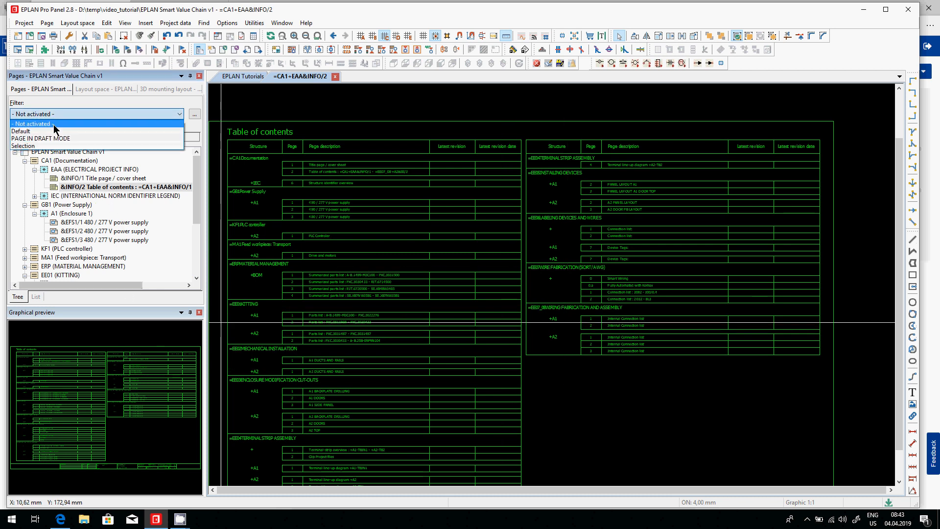
With the Default page filter, browse to the =KF1+A2&EFS1/1 PLC Controller schematic page
left_click(20, 132)
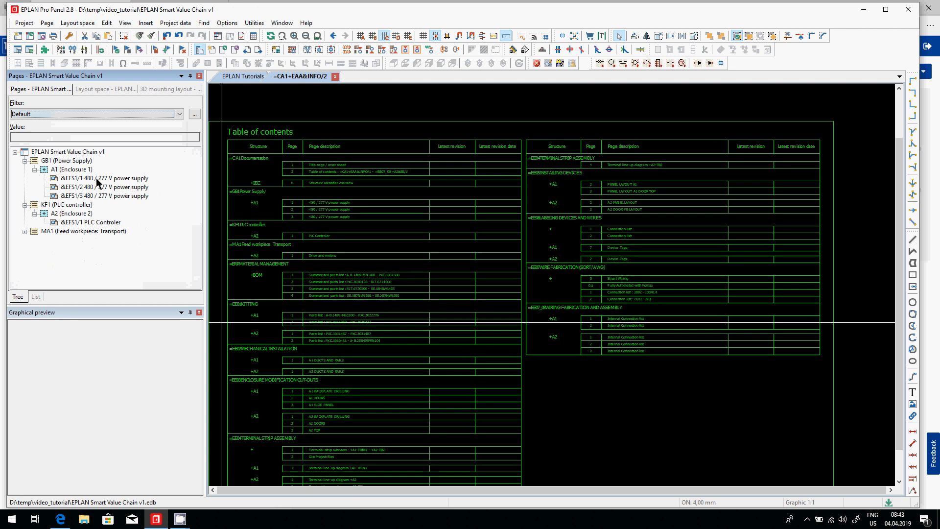
double_click(106, 186)
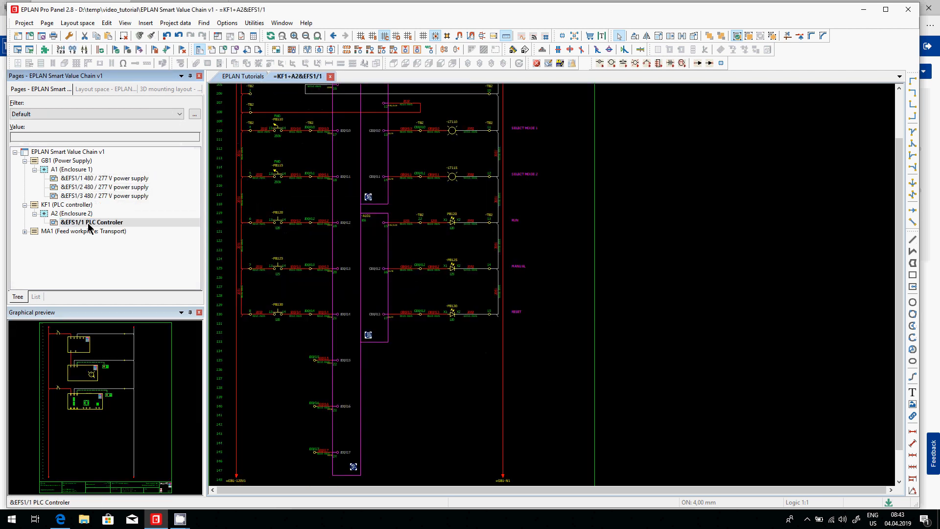
left_click(84, 232)
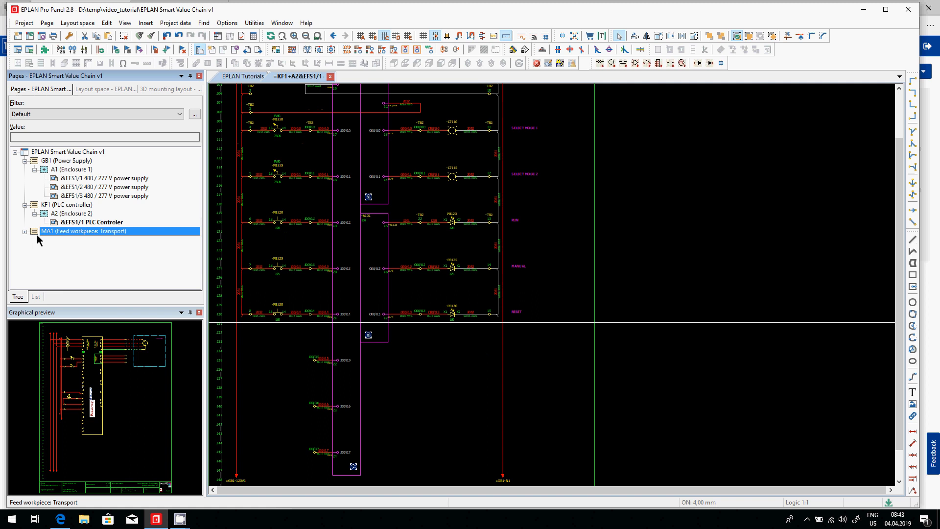
left_click(25, 231)
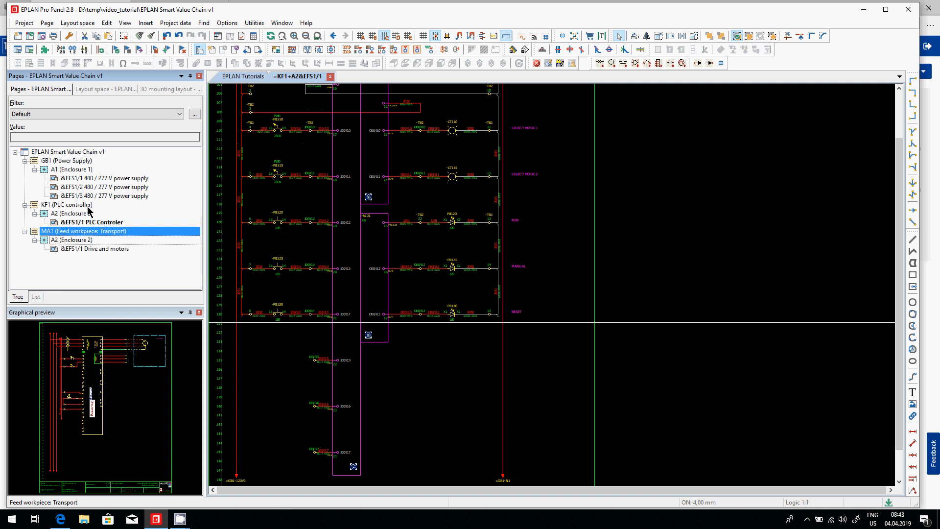
left_click(108, 179)
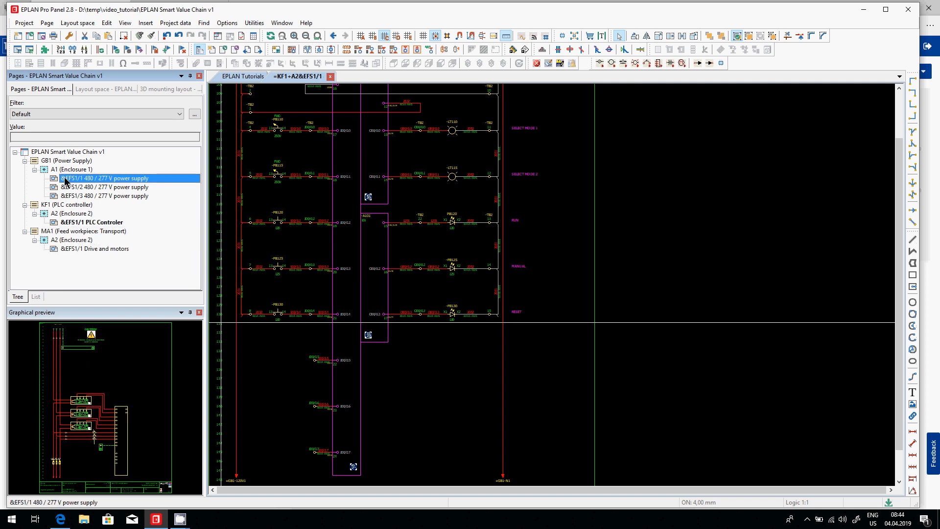
mouse_move(84, 226)
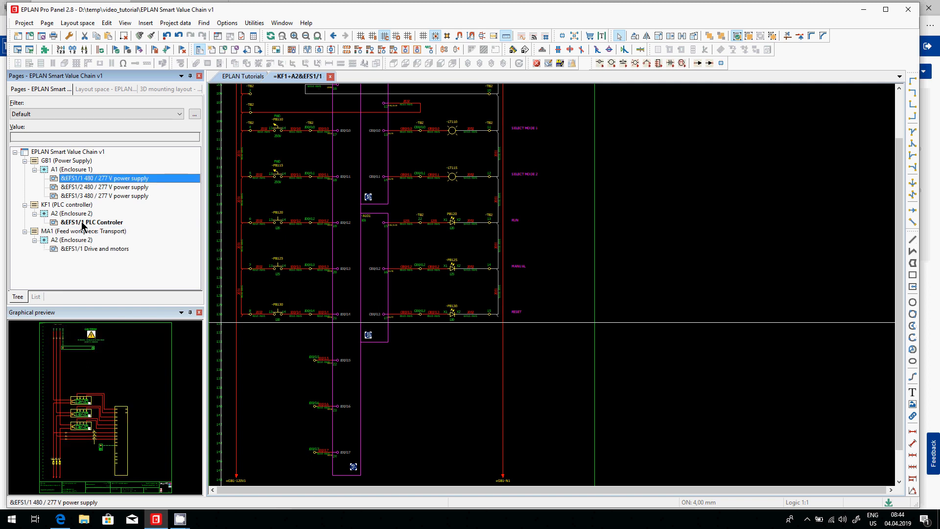
left_click(90, 223)
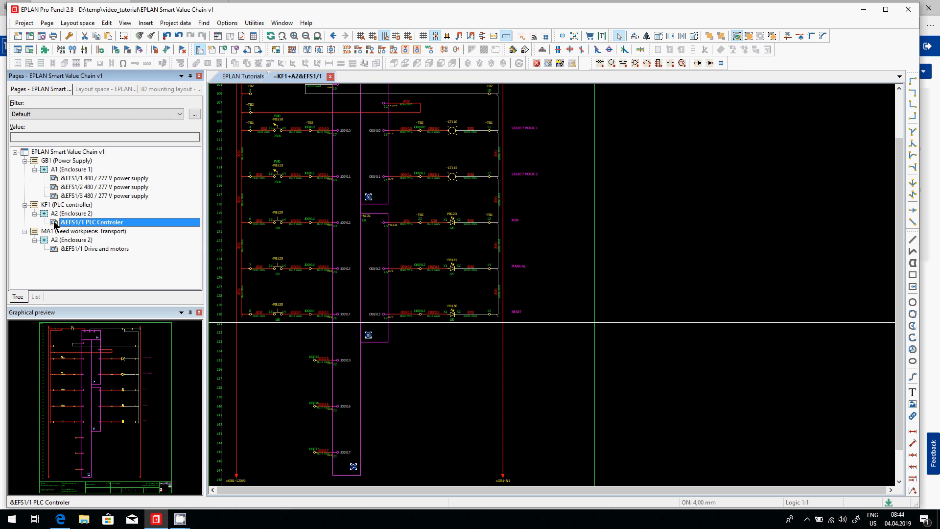
mouse_move(333, 209)
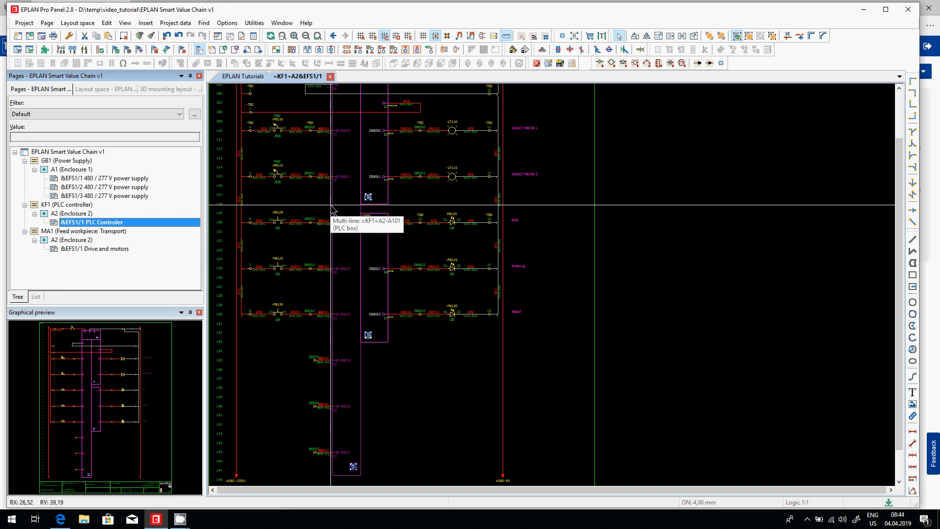
Show the properties of PLC box A101 with full DT =KF1+A2-A101
double_click(365, 225)
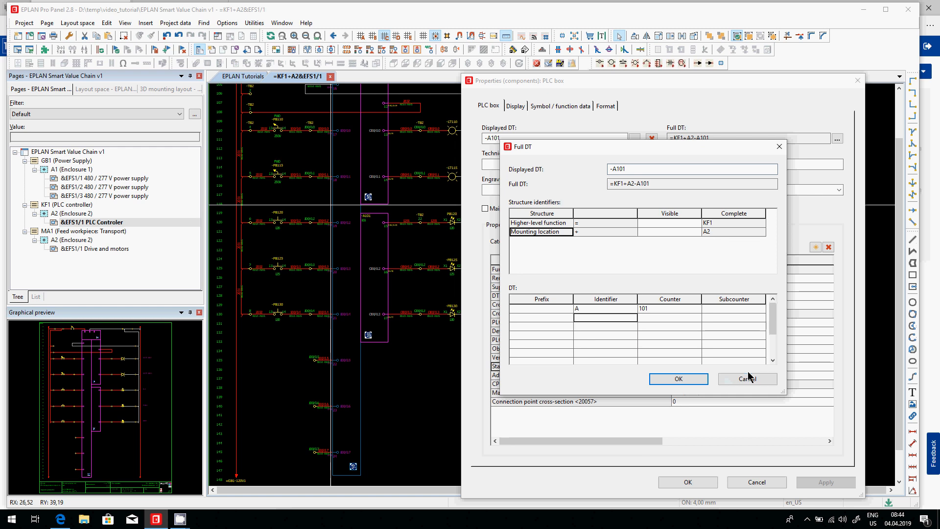
left_click(747, 378)
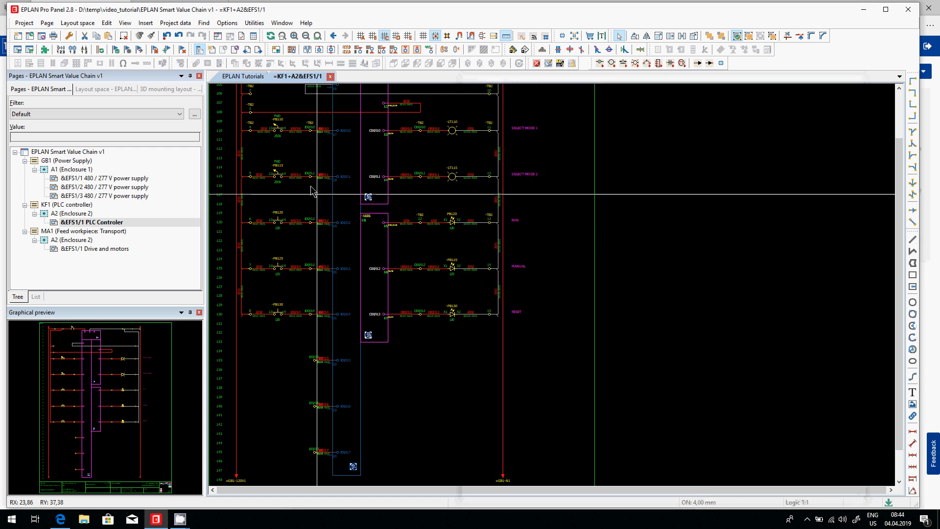
mouse_move(384, 223)
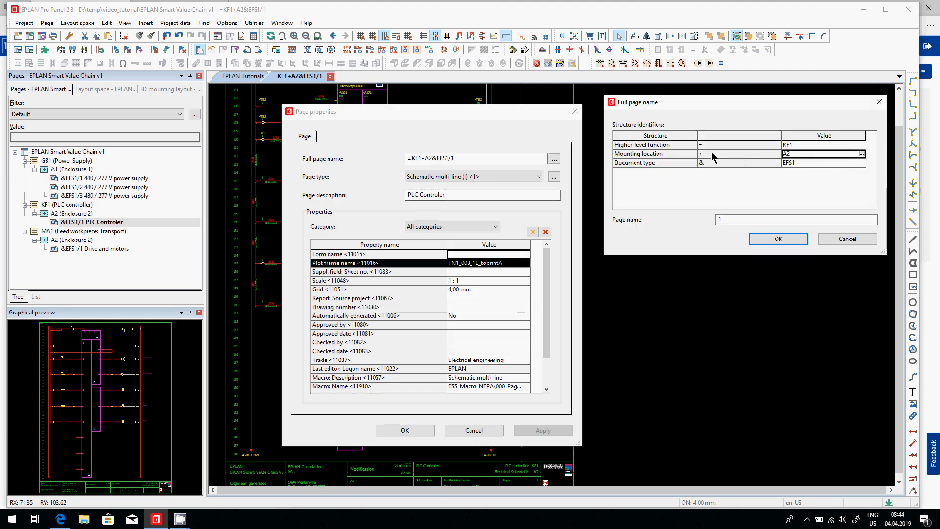
mouse_move(795, 203)
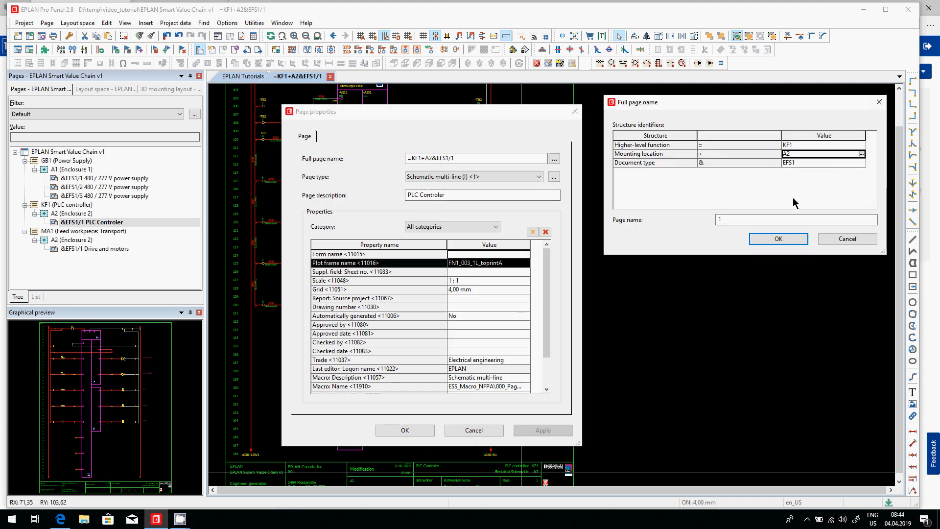
left_click(740, 153)
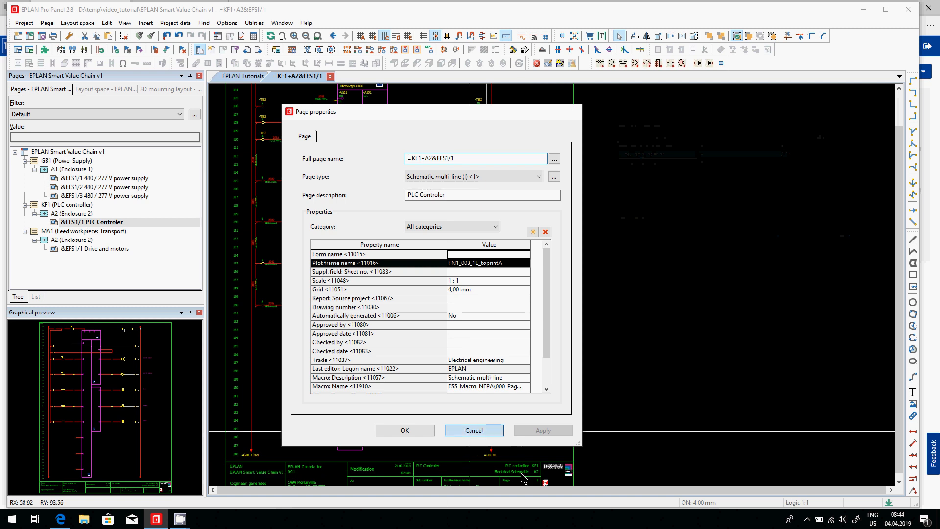
left_click(473, 430)
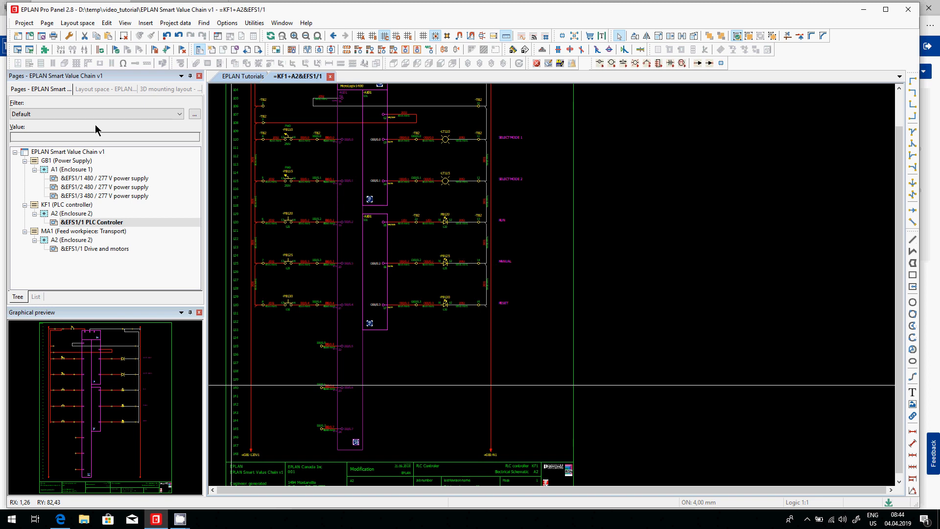
mouse_move(79, 446)
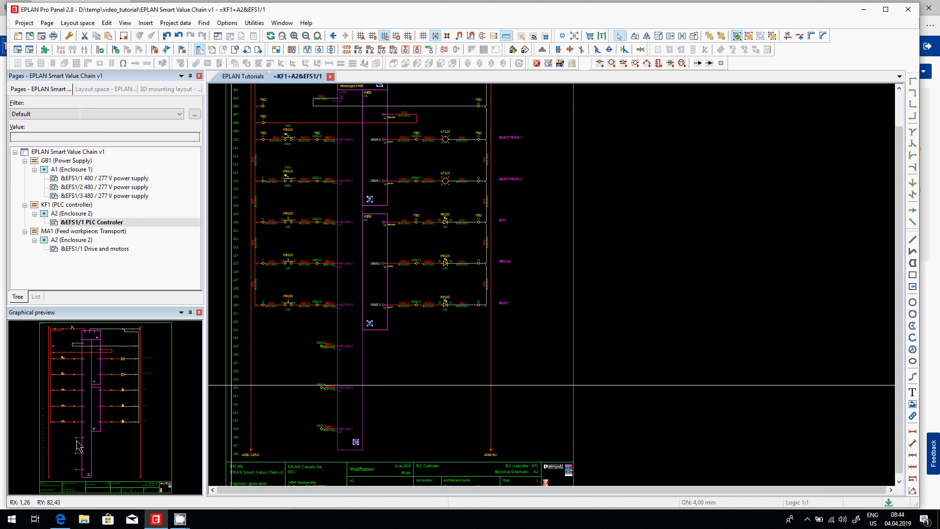
mouse_move(166, 261)
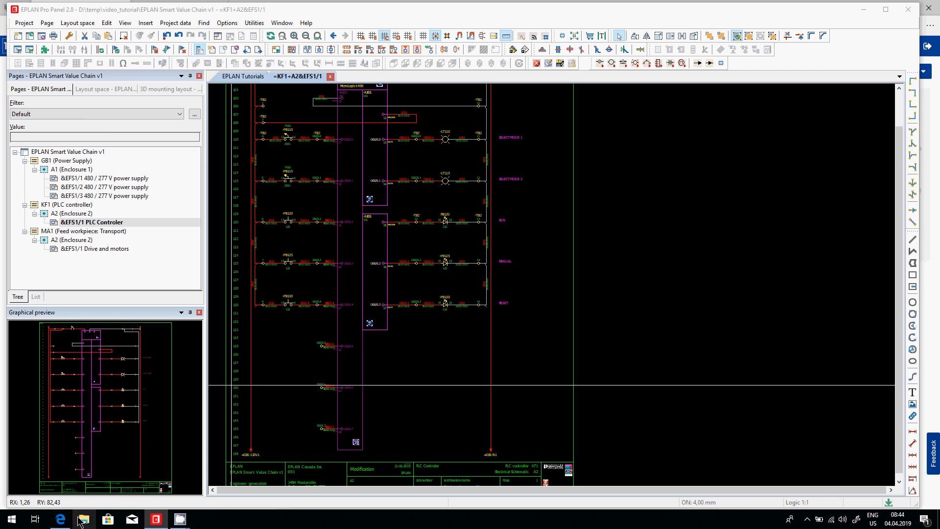
left_click(84, 519)
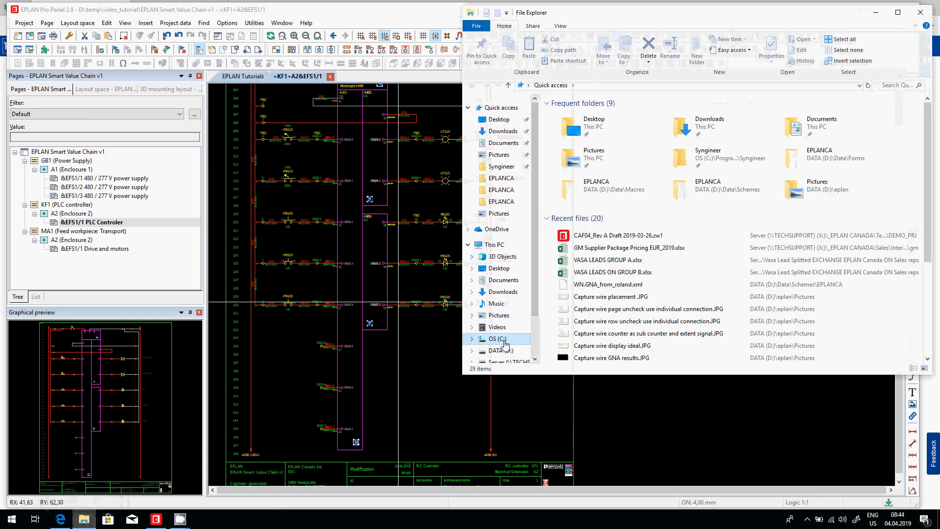
Browse File Explorer to D:\temp\video_tutorial where the restored project lives
left_click(497, 339)
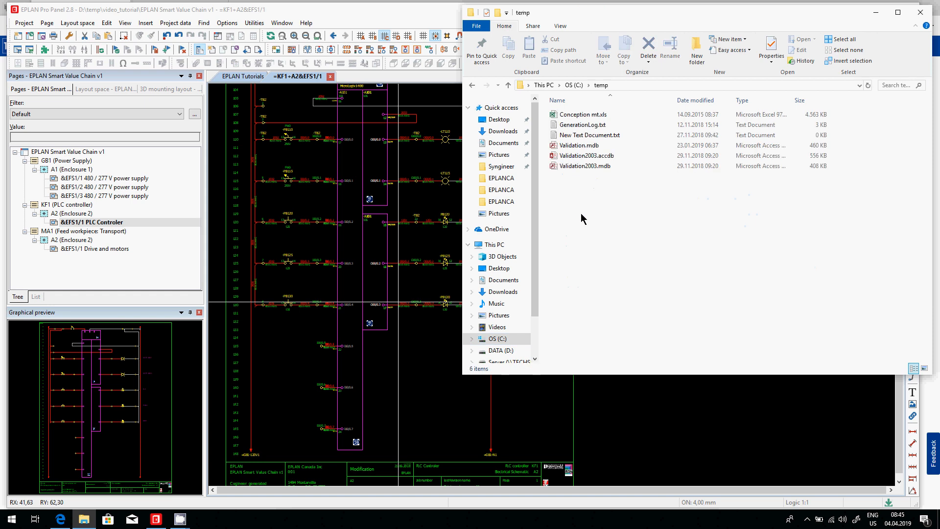
mouse_move(516, 350)
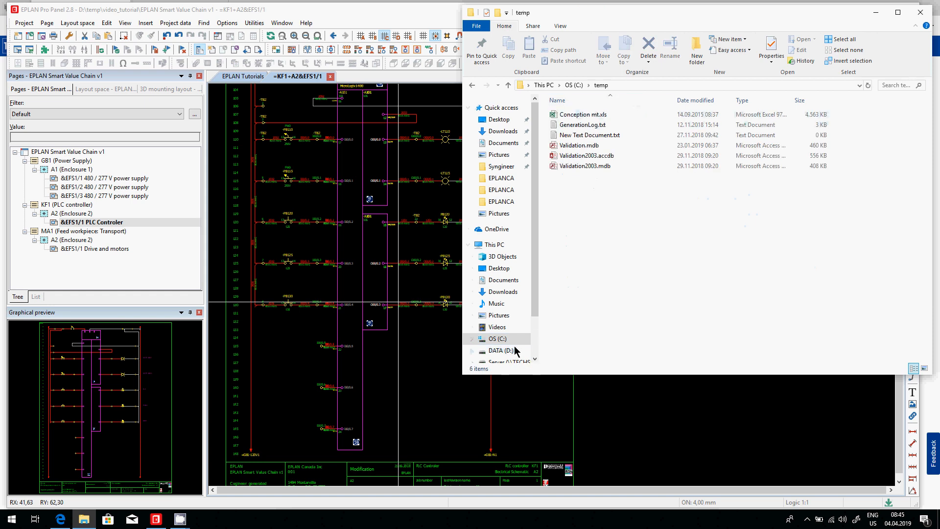
left_click(495, 351)
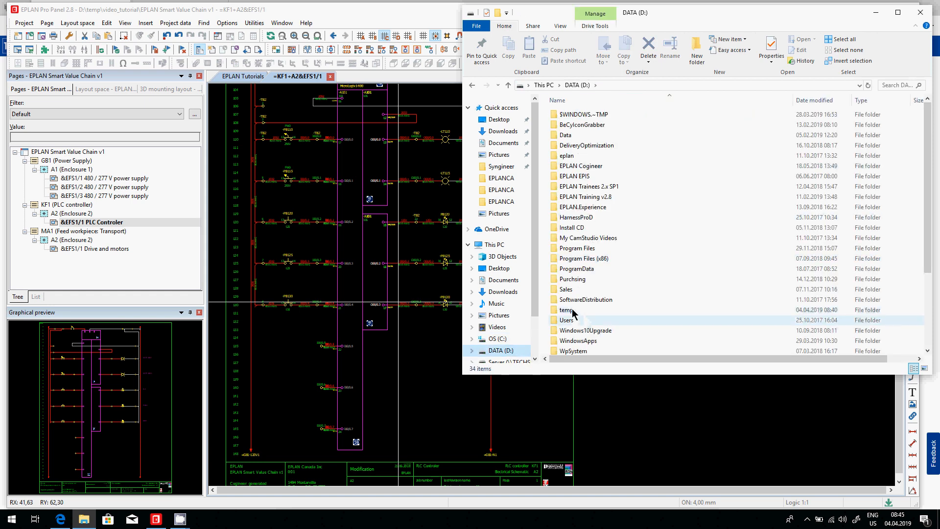
double_click(566, 309)
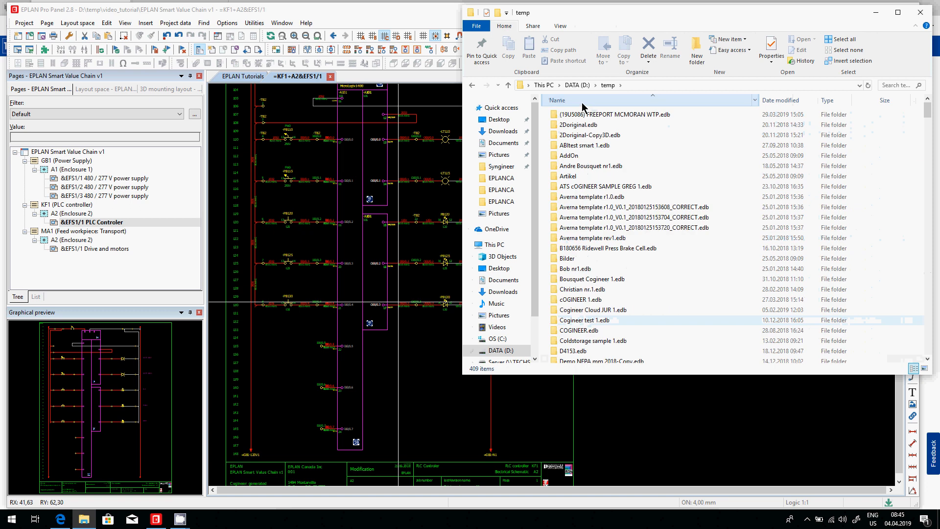
scroll("down", 3)
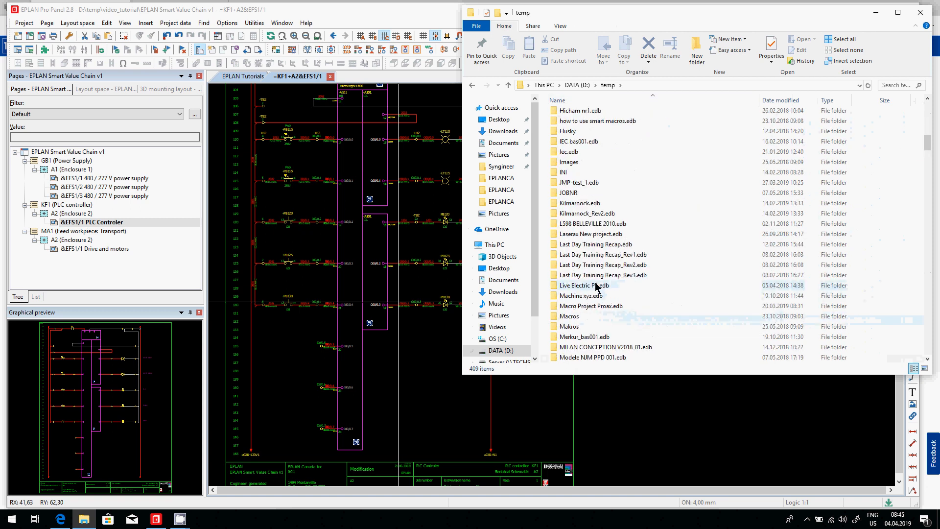
scroll("down", 3)
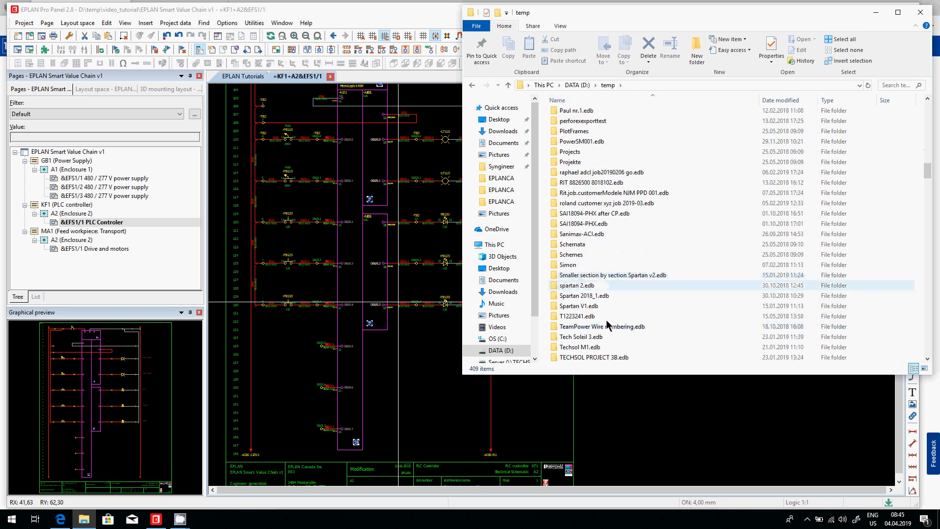
scroll("down", 3)
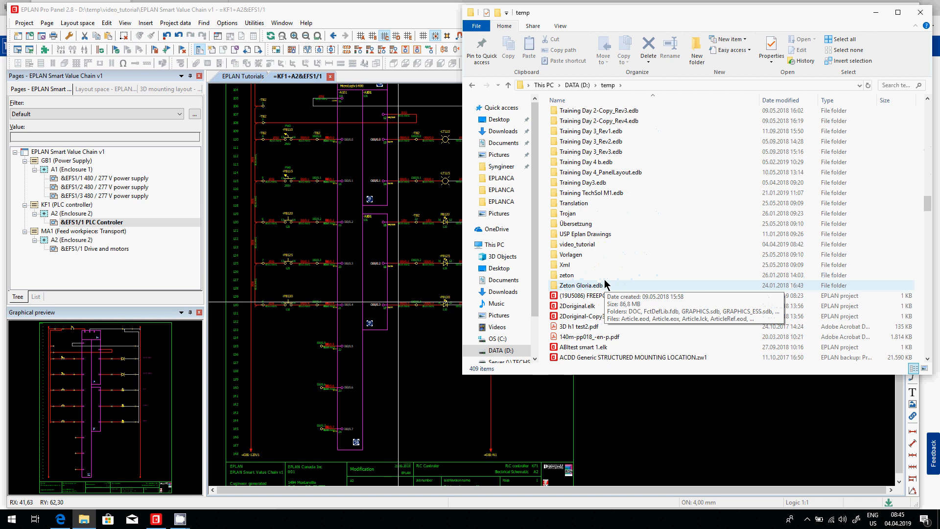
double_click(578, 244)
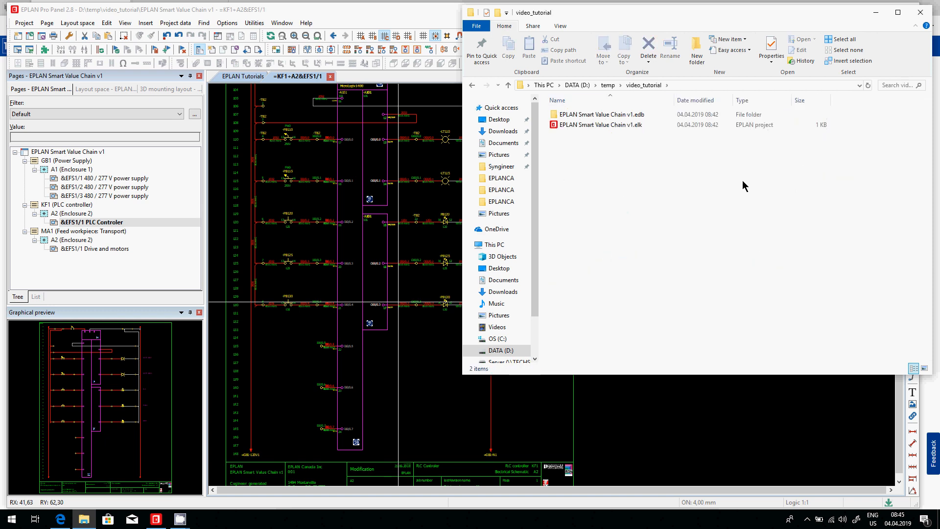
Point out the .elk file and .edb folder, then go into EPLAN Smart Value Chain v1.edb\DOC
left_click(601, 124)
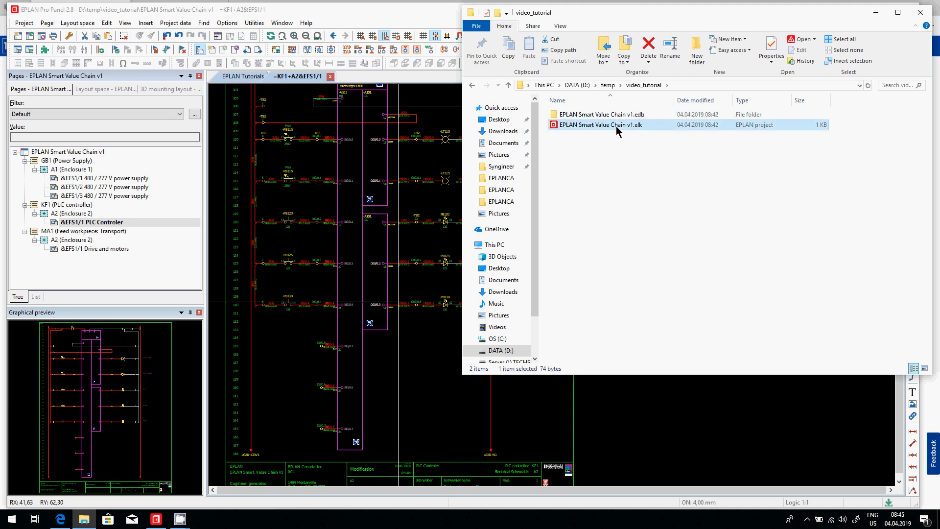
left_click(599, 114)
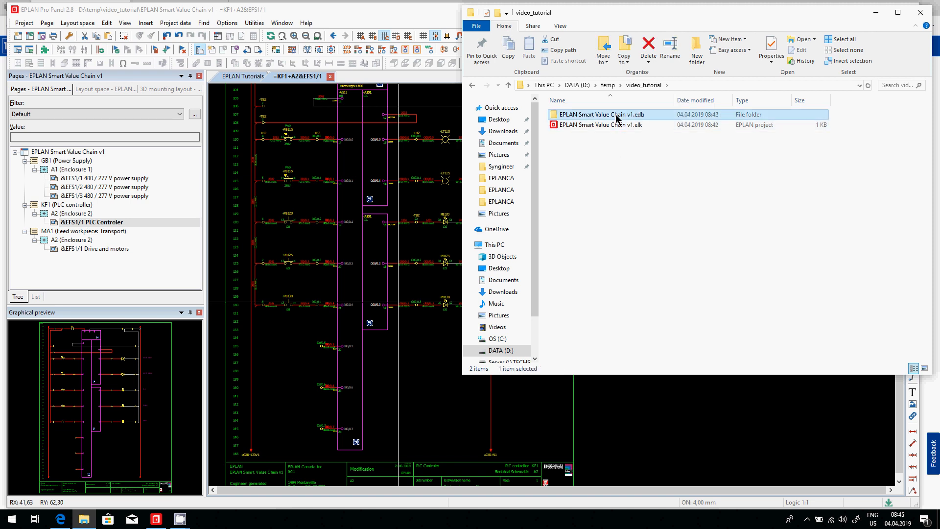
mouse_move(653, 171)
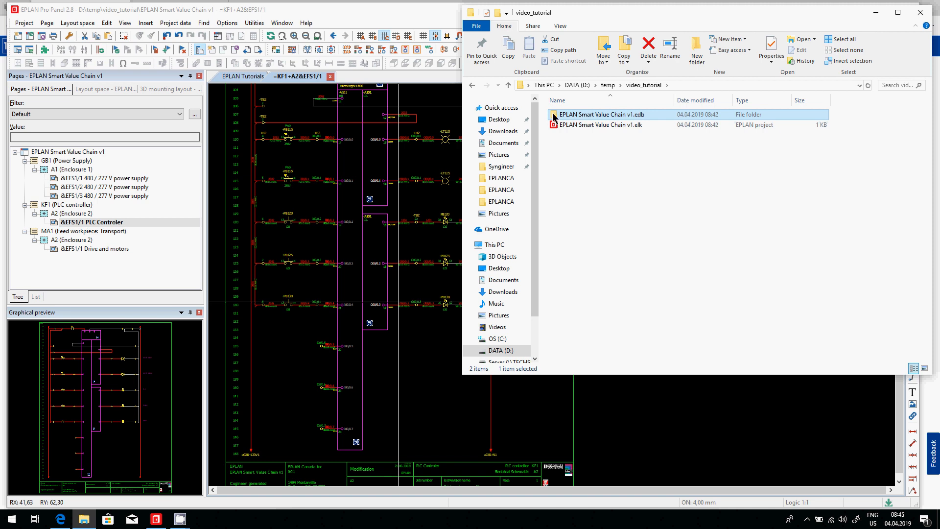
double_click(602, 114)
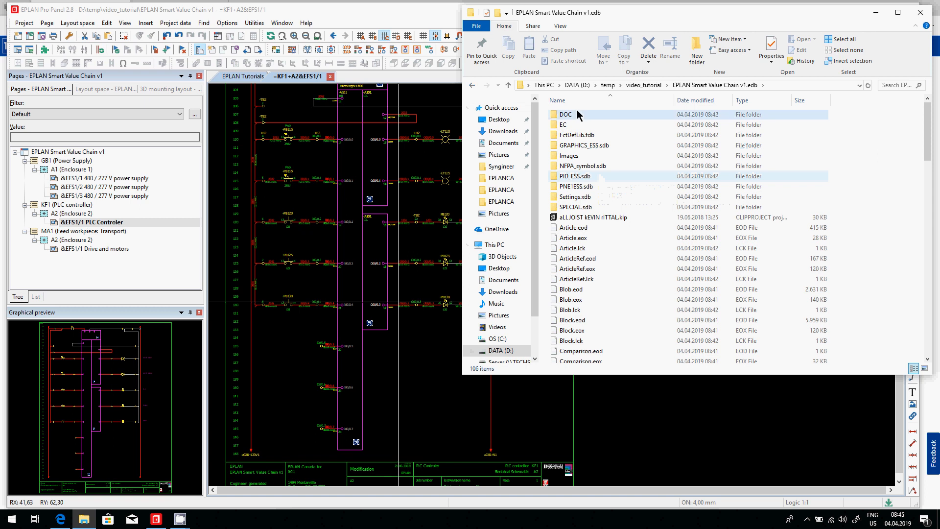
double_click(570, 114)
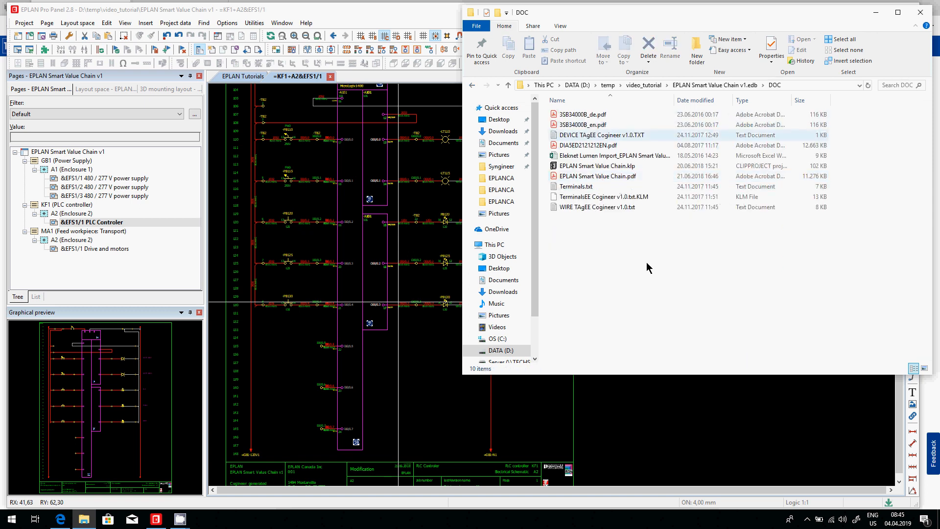
mouse_move(517, 147)
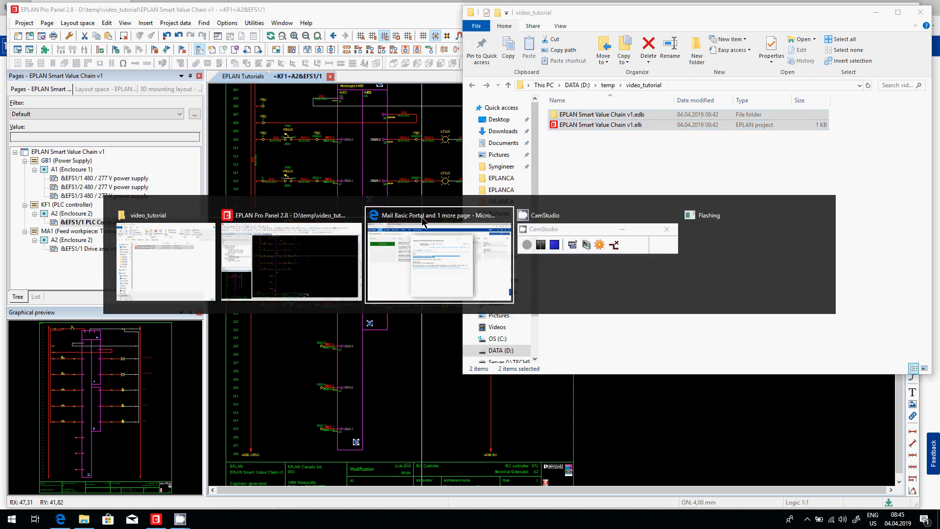
Switch to Edge on eplancanada.com and show the Countries & Languages panel
left_click(440, 257)
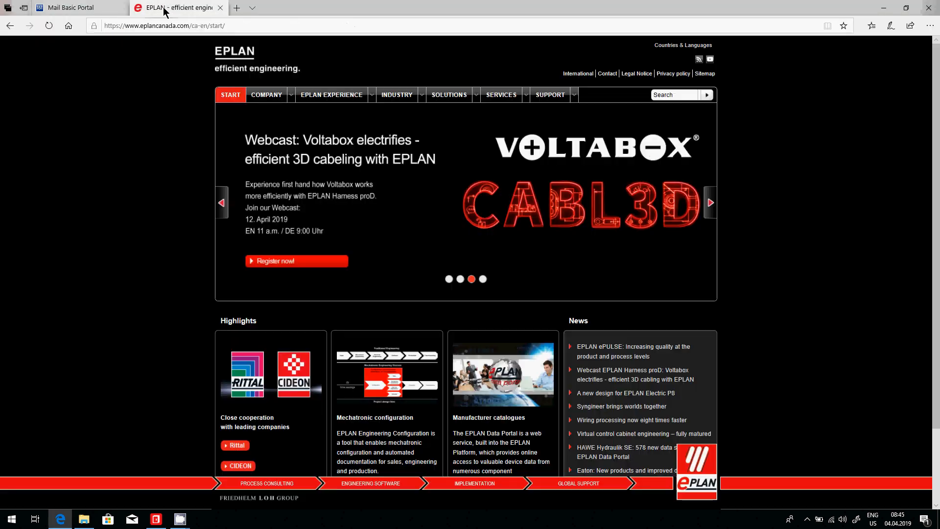
left_click(683, 45)
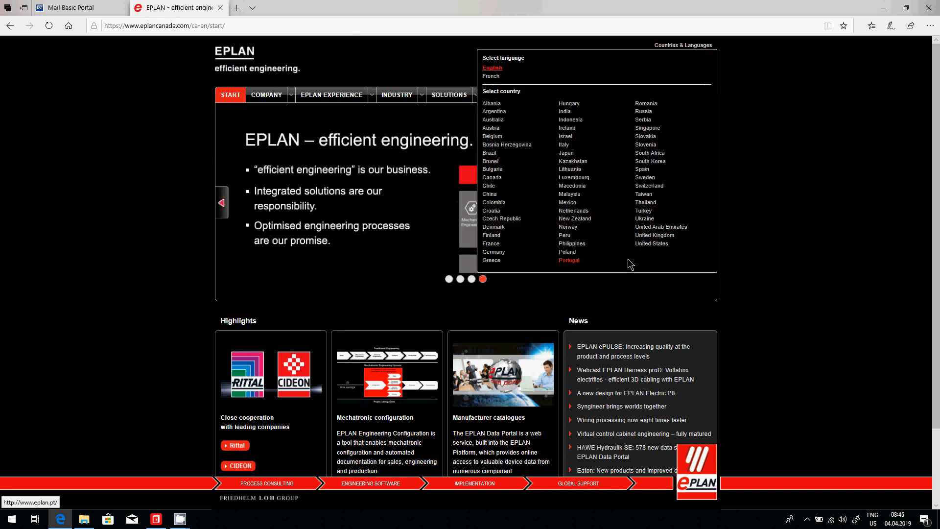
mouse_move(508, 98)
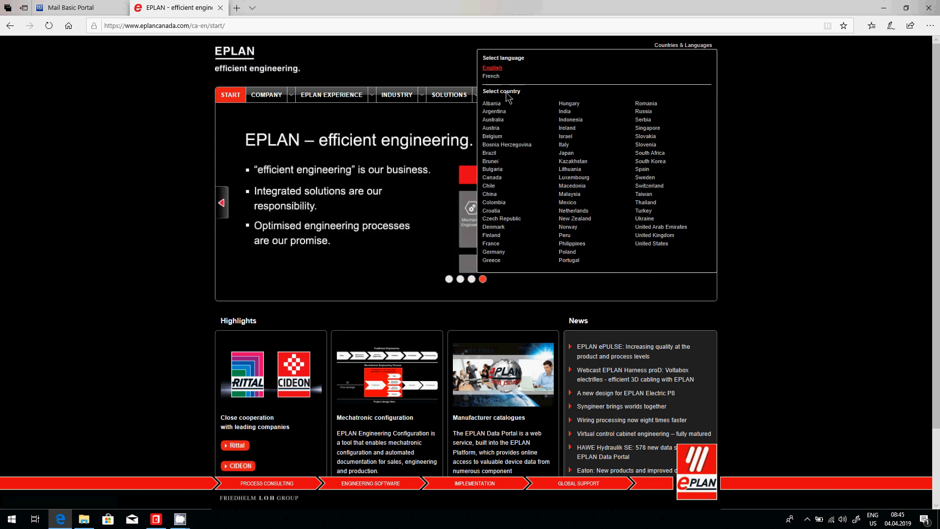
mouse_move(492, 252)
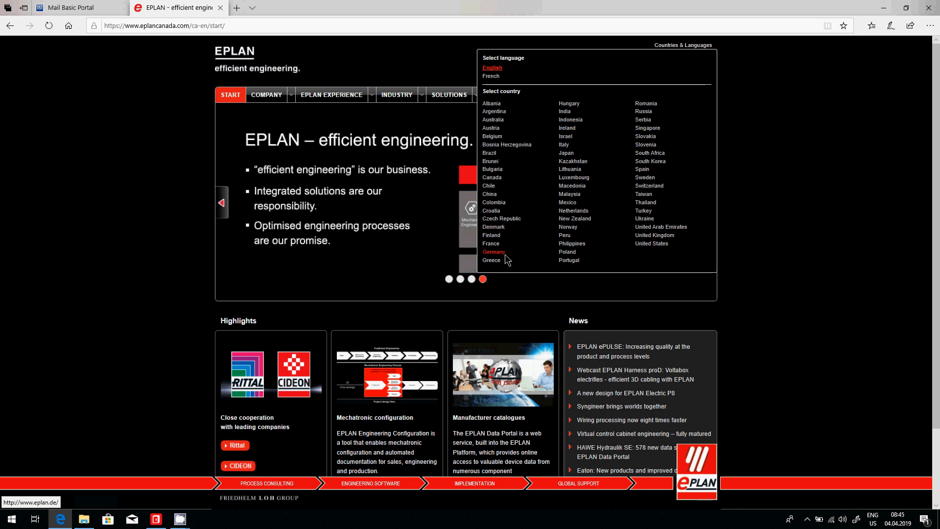